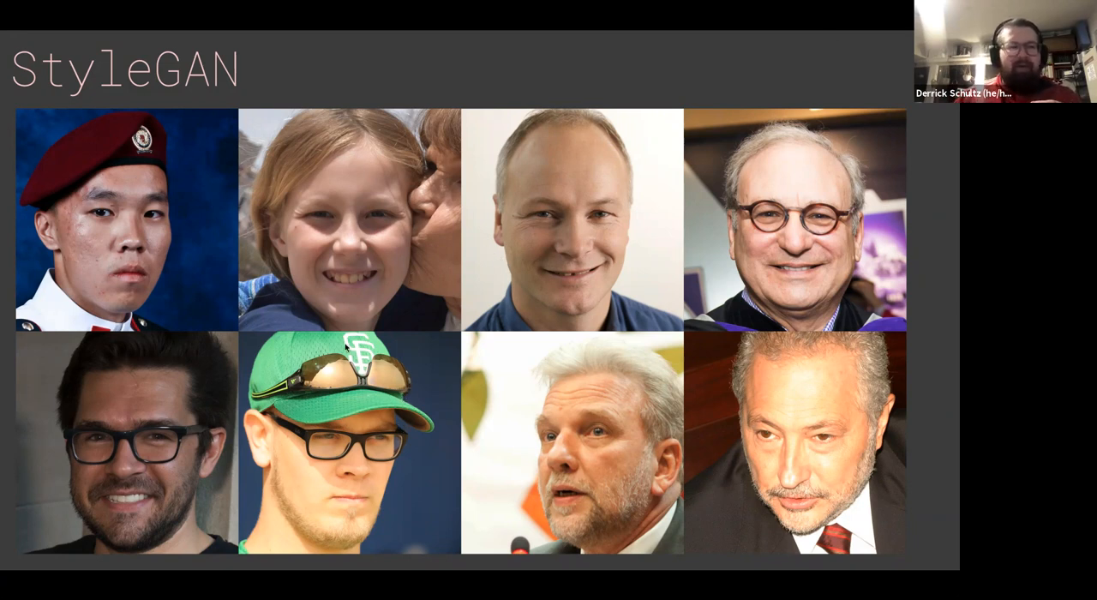
{"action": "mouse_move", "coordinate": [388, 408]}
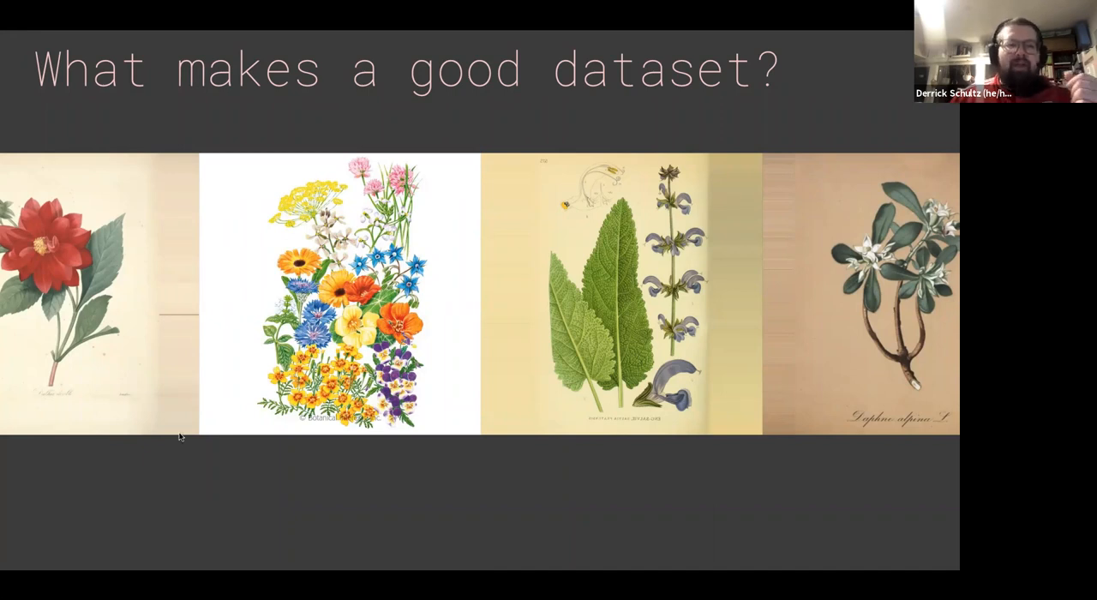
{"action": "mouse_move", "coordinate": [287, 199]}
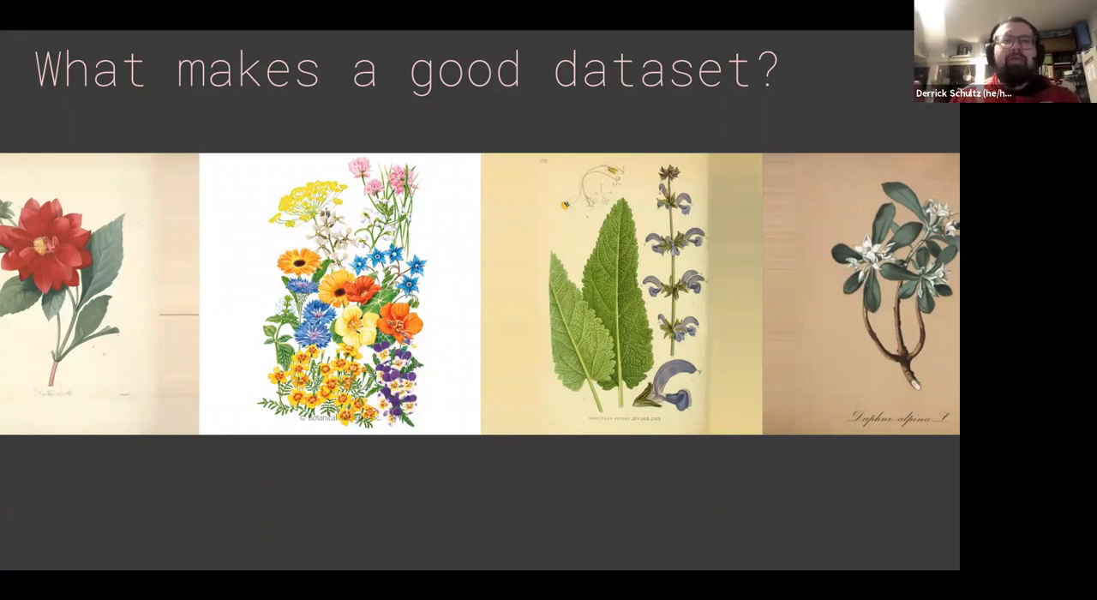
Advance to the slide of three zebra photographs, including one with people poolside
{"action": "key", "text": "Right"}
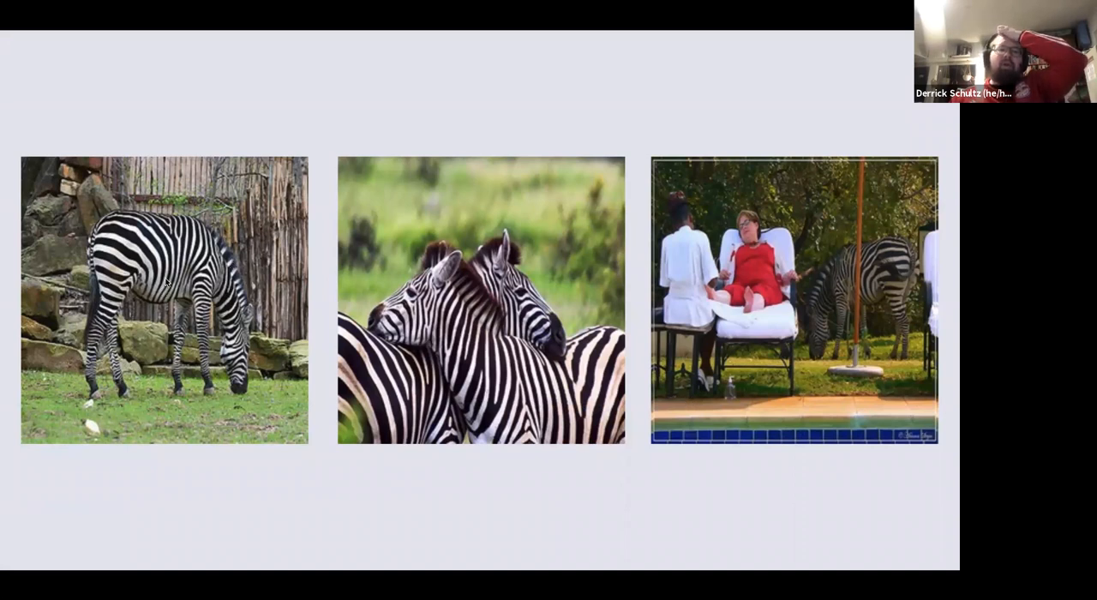
{"action": "mouse_move", "coordinate": [675, 227]}
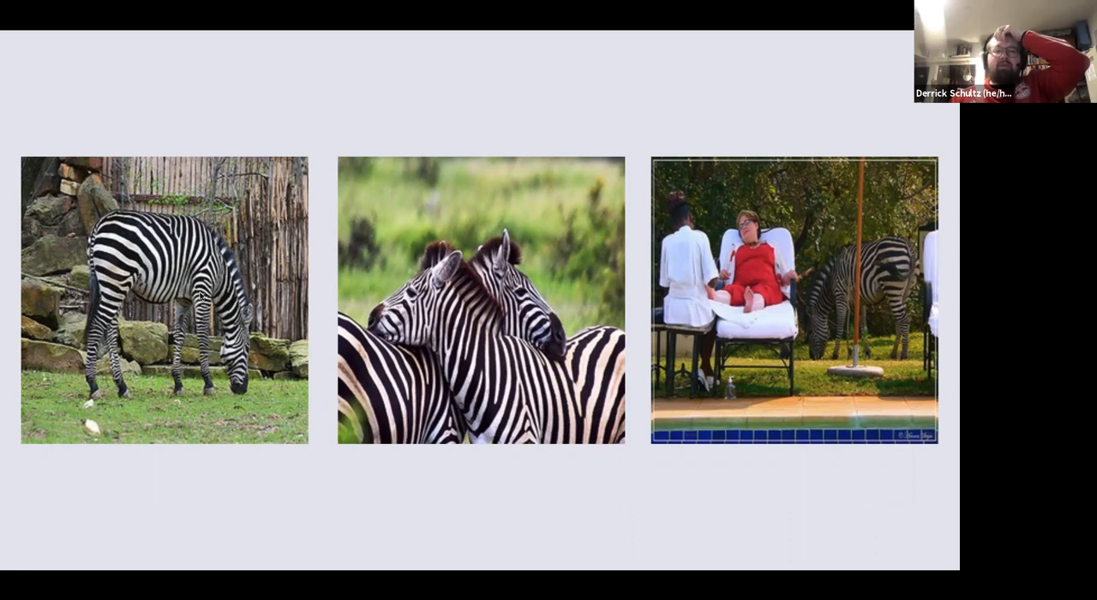
{"action": "mouse_move", "coordinate": [384, 321]}
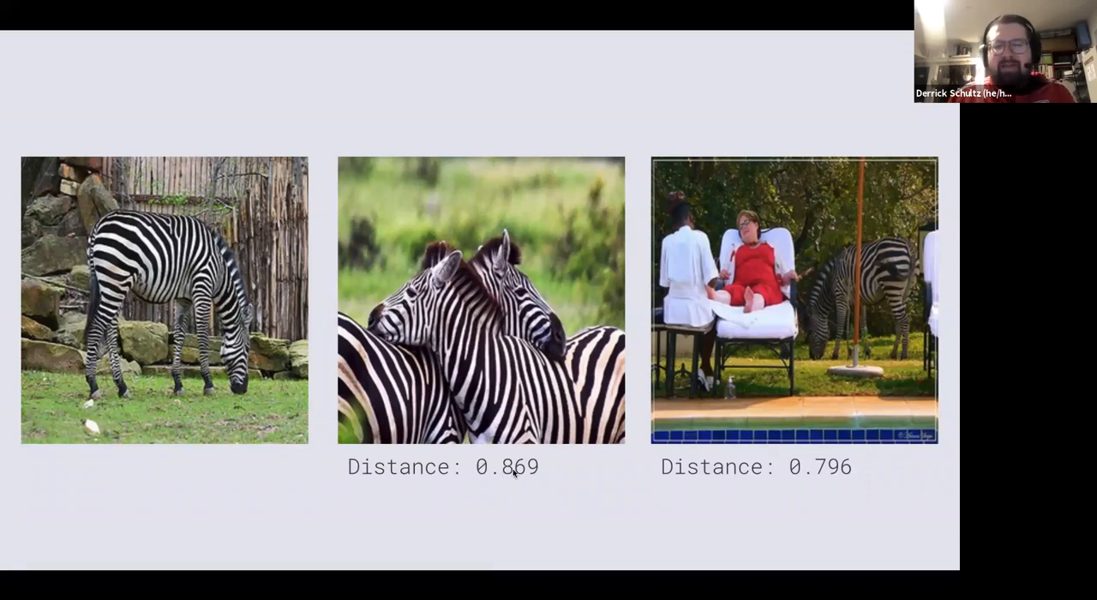
{"action": "mouse_move", "coordinate": [804, 328]}
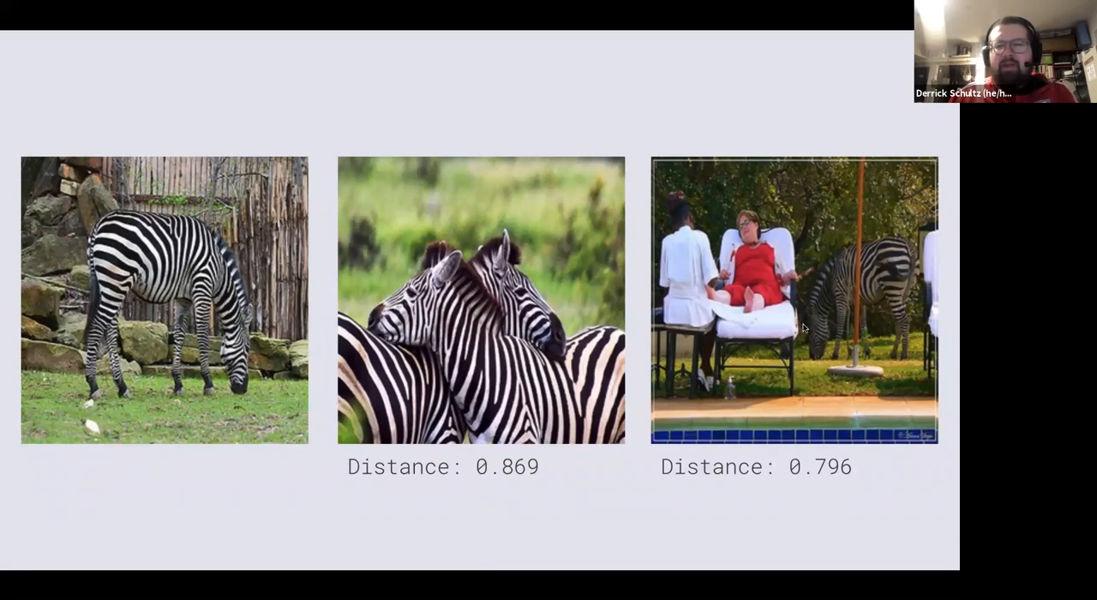
{"action": "mouse_move", "coordinate": [854, 261]}
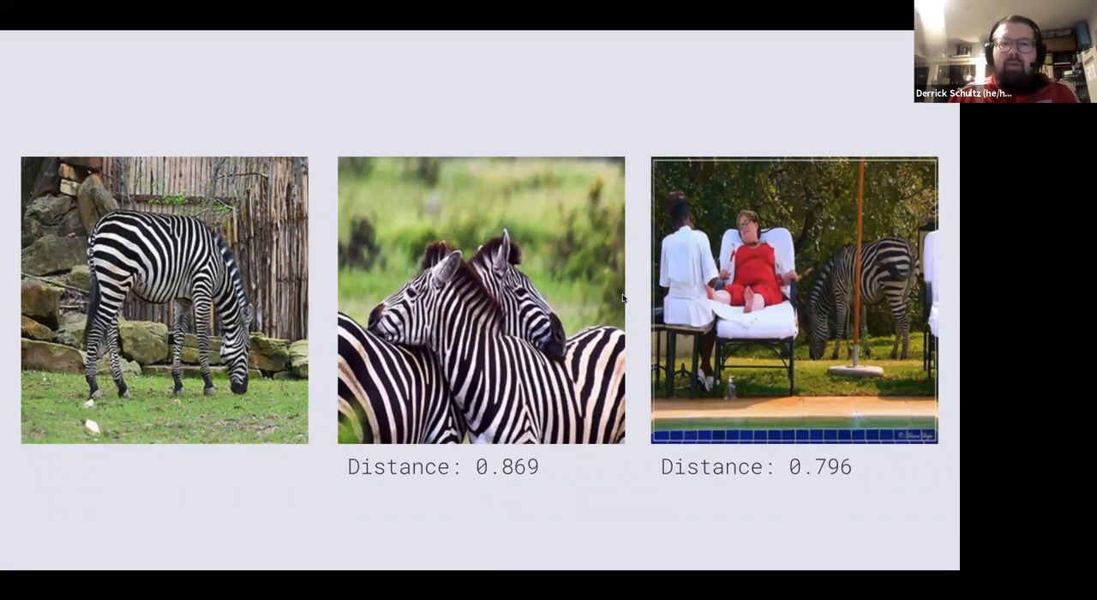
{"action": "mouse_move", "coordinate": [497, 319]}
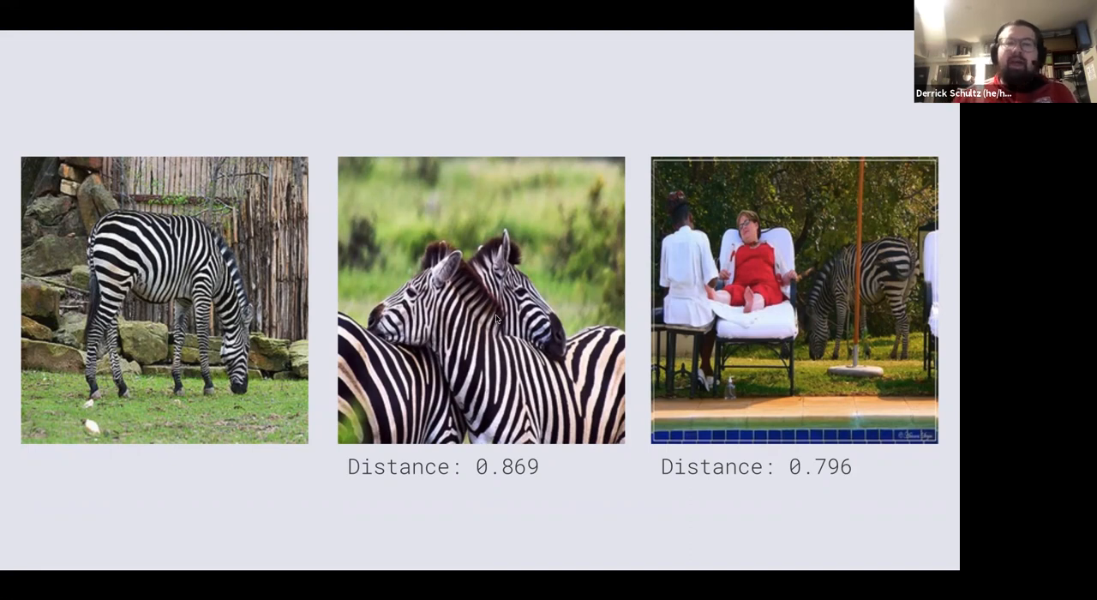
{"action": "mouse_move", "coordinate": [501, 428]}
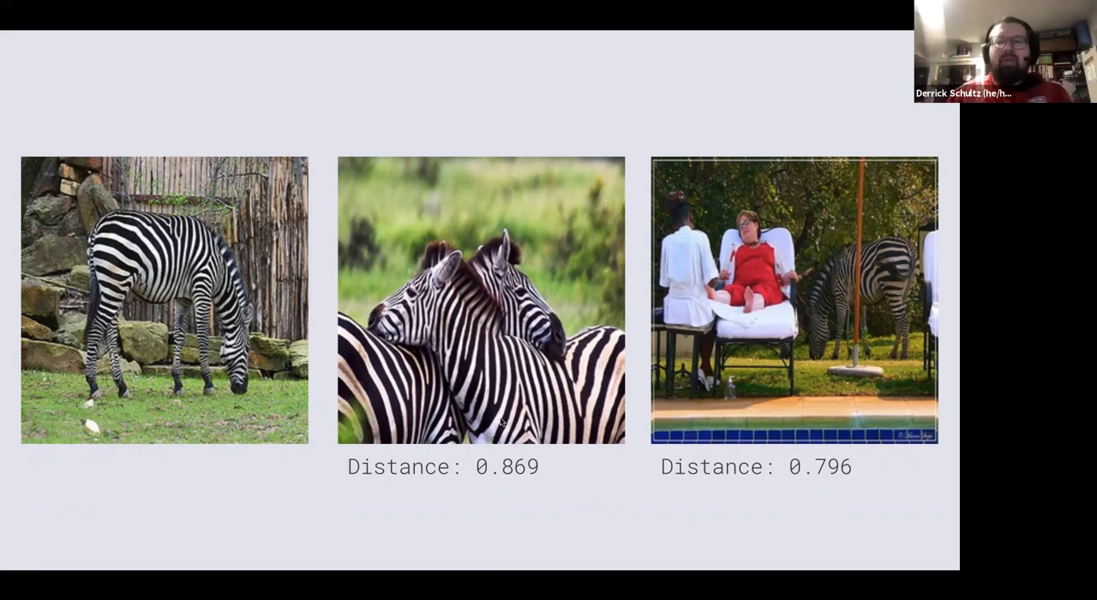
{"action": "mouse_move", "coordinate": [573, 472]}
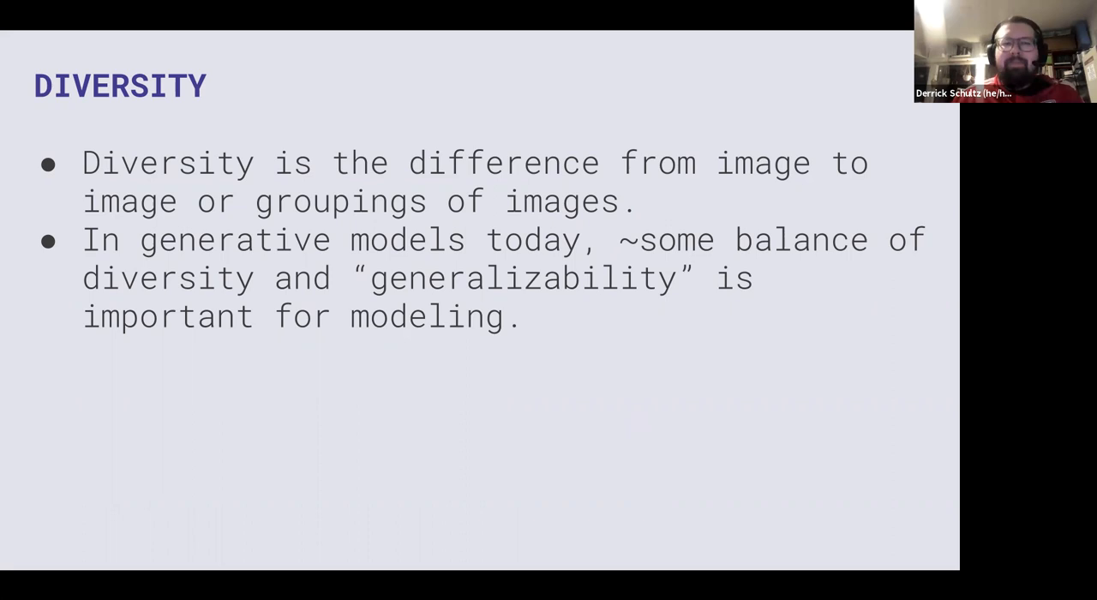
Advance from the DIVERSITY slide to the three-zebra slide without distance scores
{"action": "key", "text": "Right"}
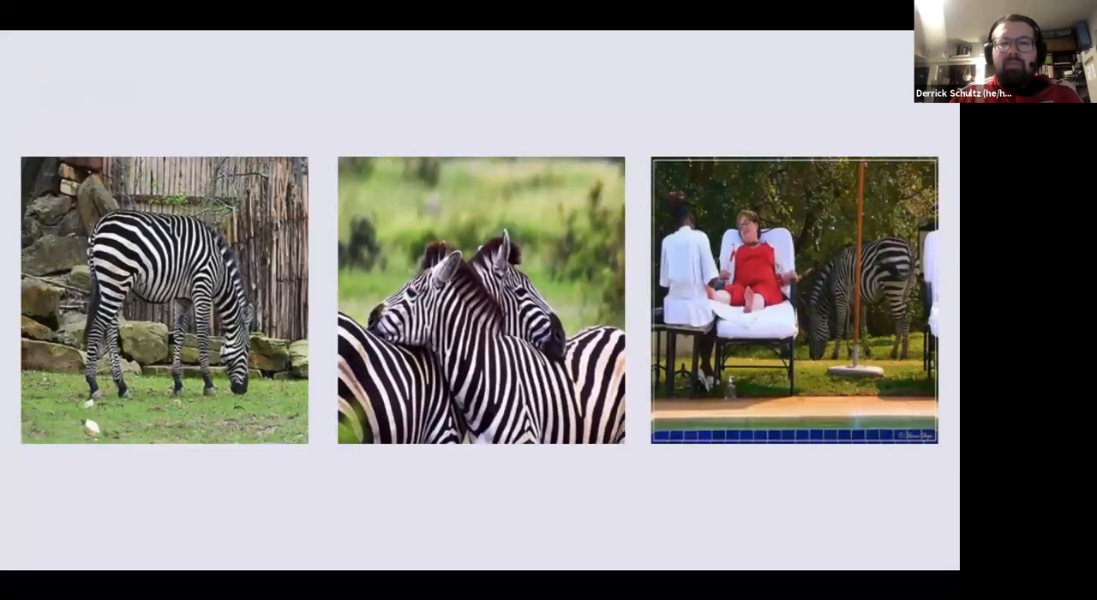
Advance past the zebra and neural-network diagram slide to the Other Tools slide
{"action": "key", "text": "Right"}
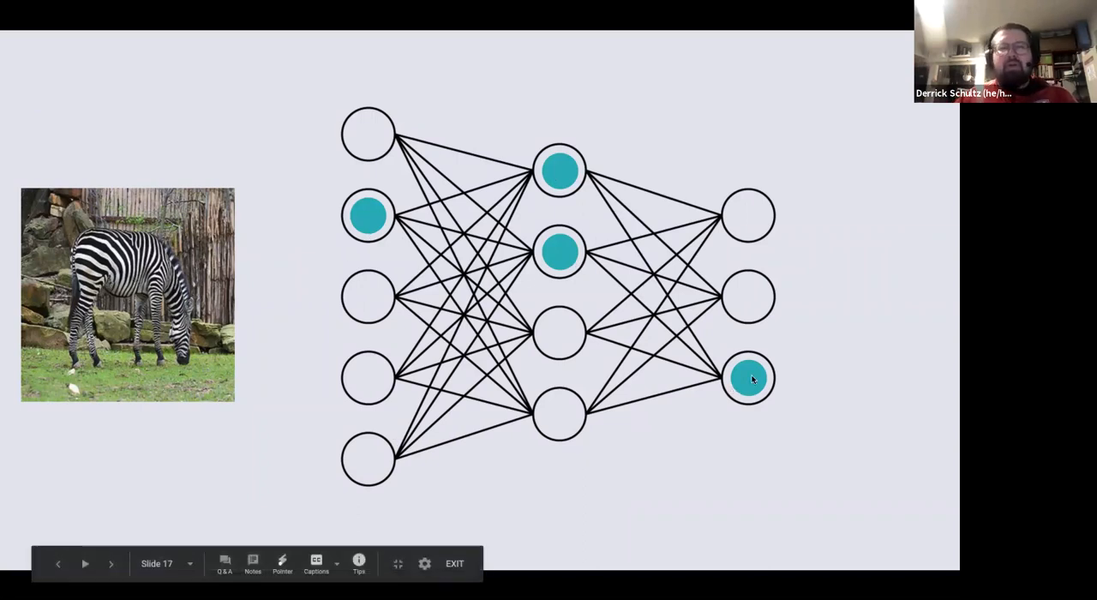
{"action": "key", "text": "Right"}
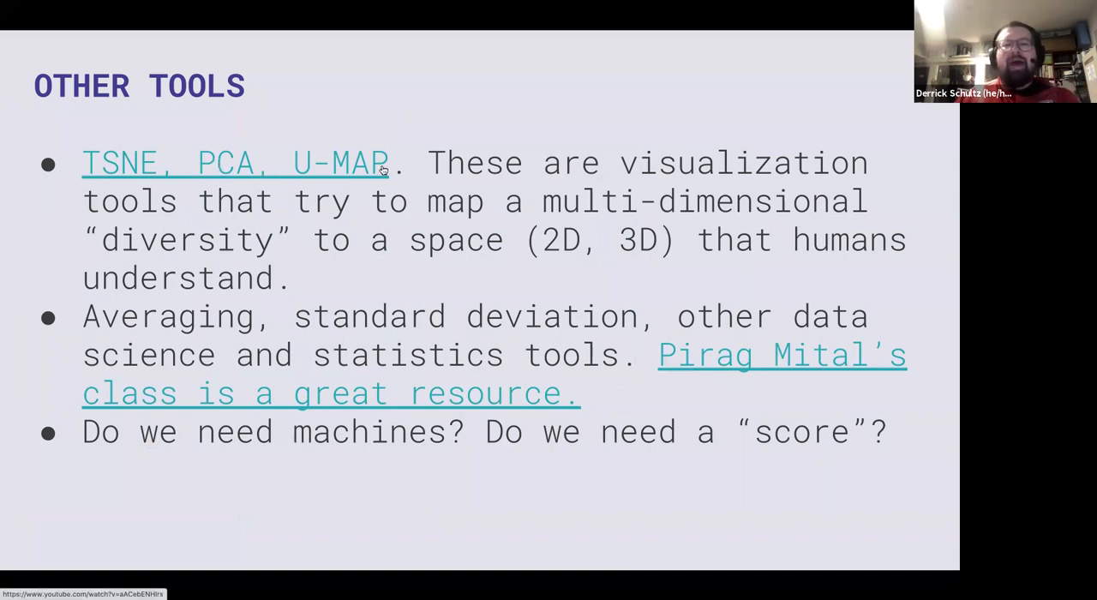
{"action": "mouse_move", "coordinate": [518, 188]}
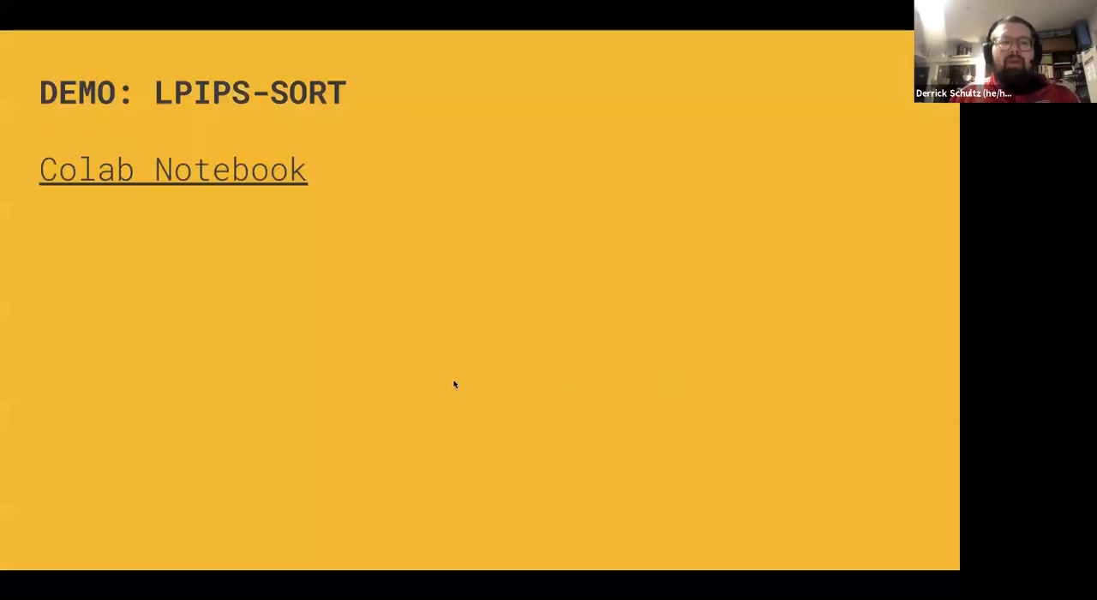
{"action": "mouse_move", "coordinate": [228, 200]}
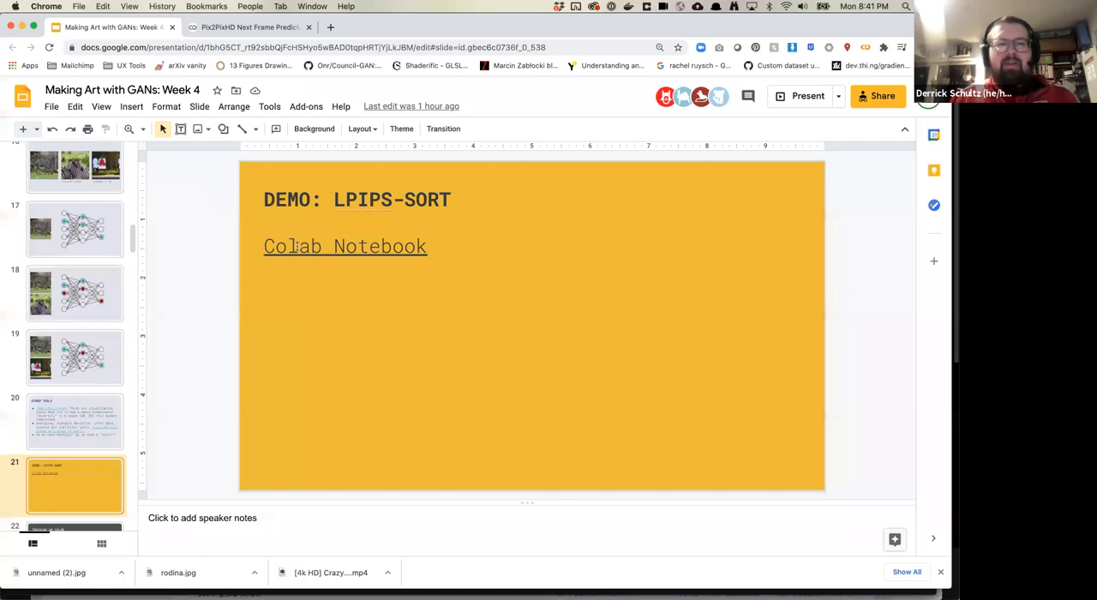
Follow the slide's Colab Notebook link and open LPIPS_sort.ipynb from GitHub in Colab
{"action": "left_click", "coordinate": [344, 246]}
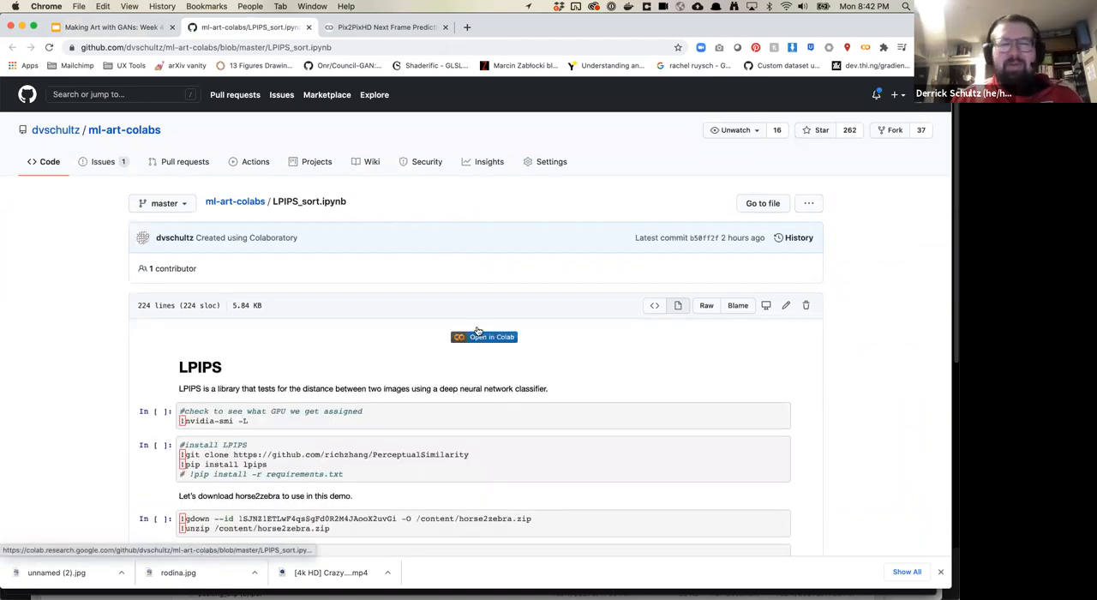
{"action": "left_click", "coordinate": [483, 335]}
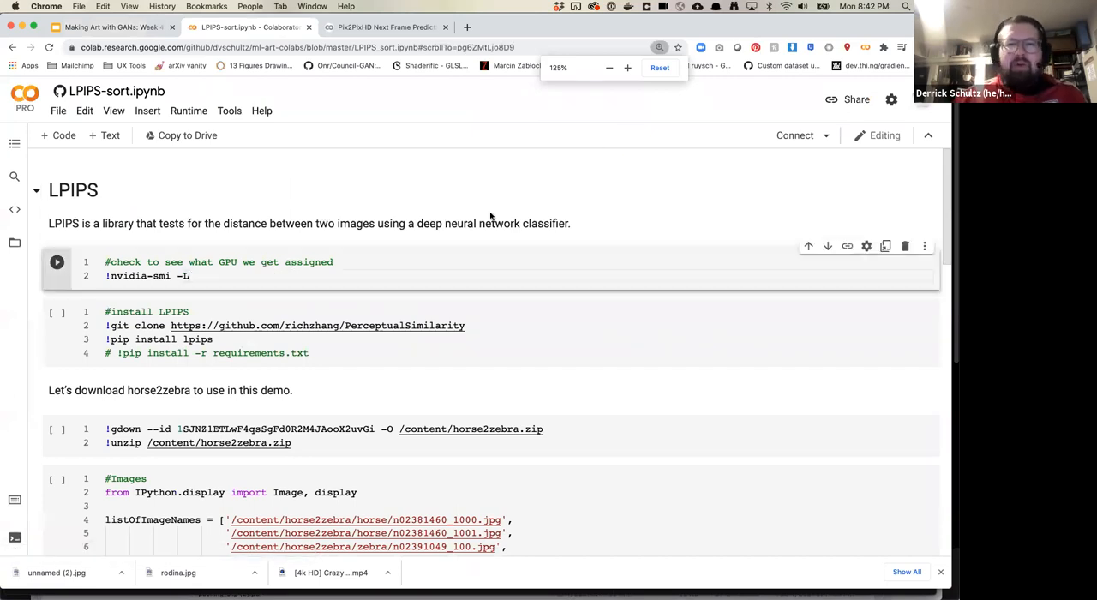
Run the GPU check cell despite the GitHub warning, confirming a Tesla P100 16GB
{"action": "left_click", "coordinate": [56, 262]}
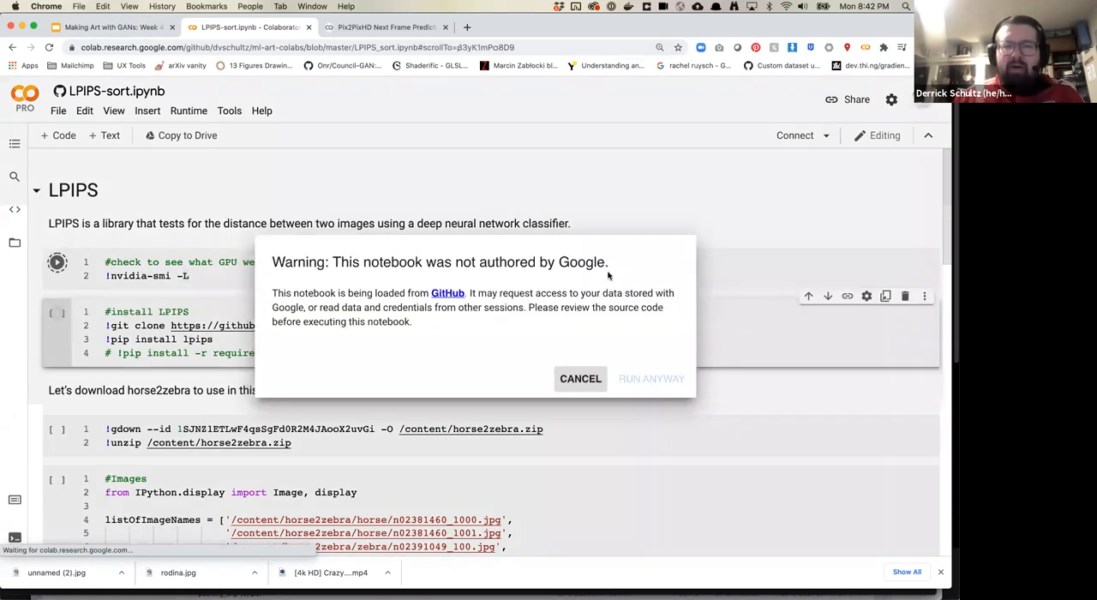
{"action": "left_click", "coordinate": [650, 379]}
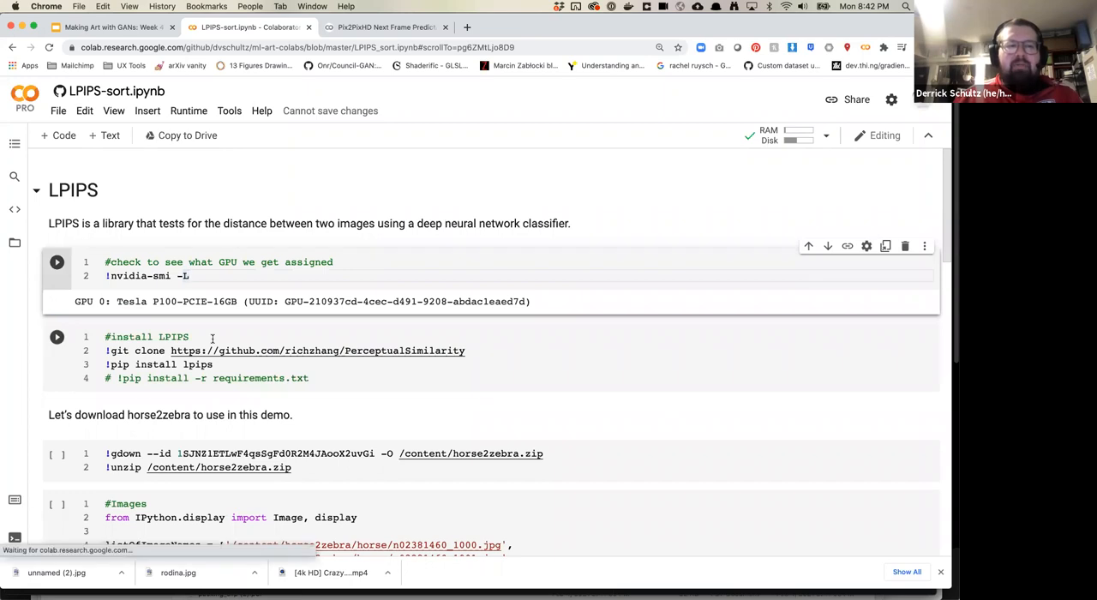
{"action": "left_click", "coordinate": [192, 337]}
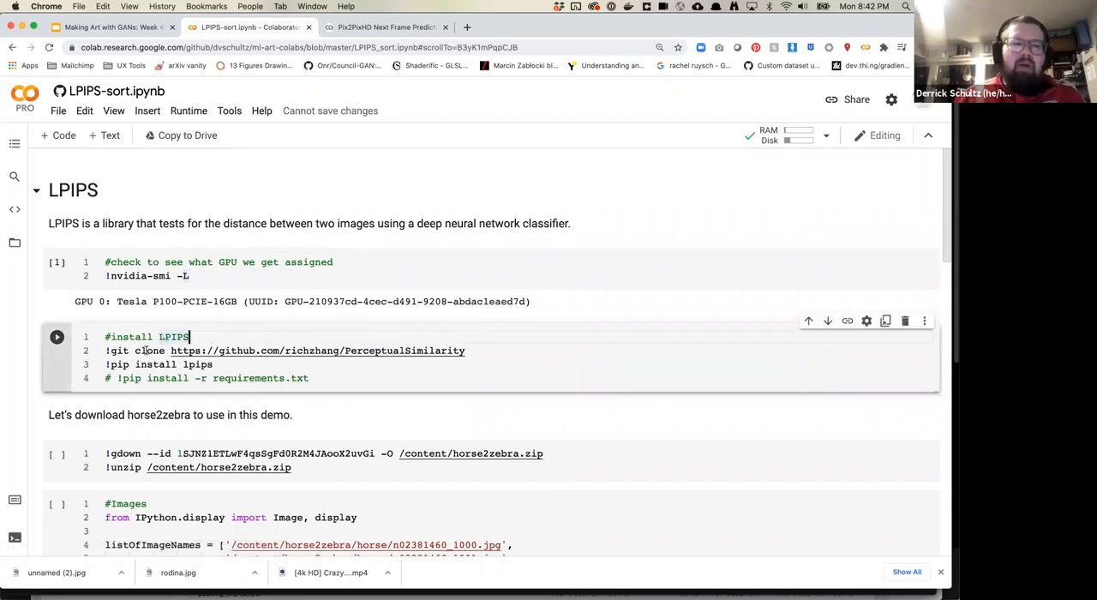
Show the Files sidebar and run the install LPIPS cell, cloning PerceptualSimilarity and installing lpips 0.1.3
{"action": "double_click", "coordinate": [152, 350]}
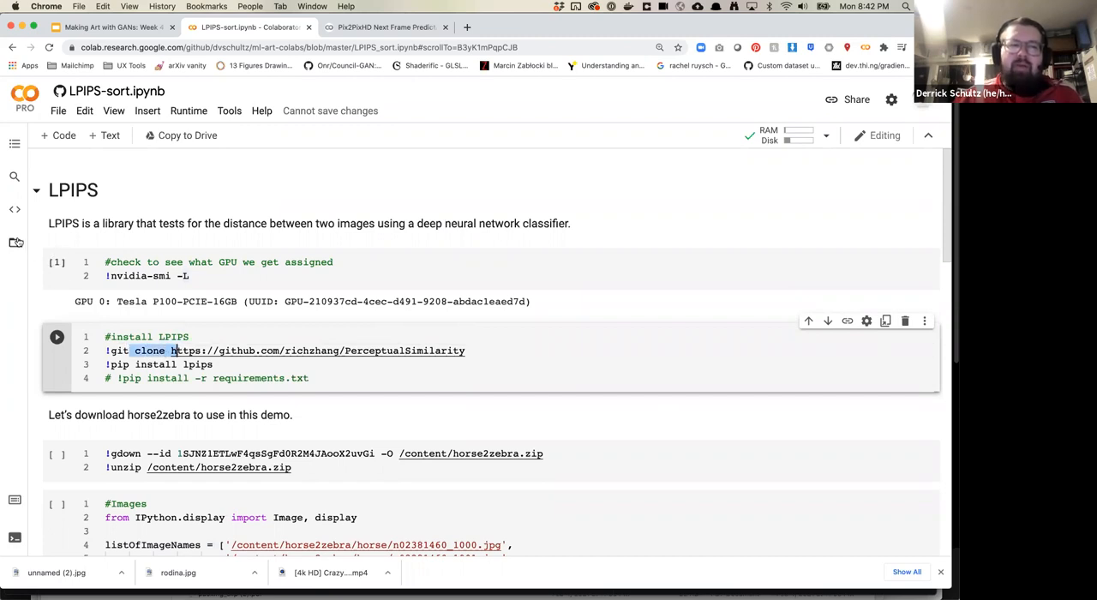
{"action": "left_click", "coordinate": [14, 242]}
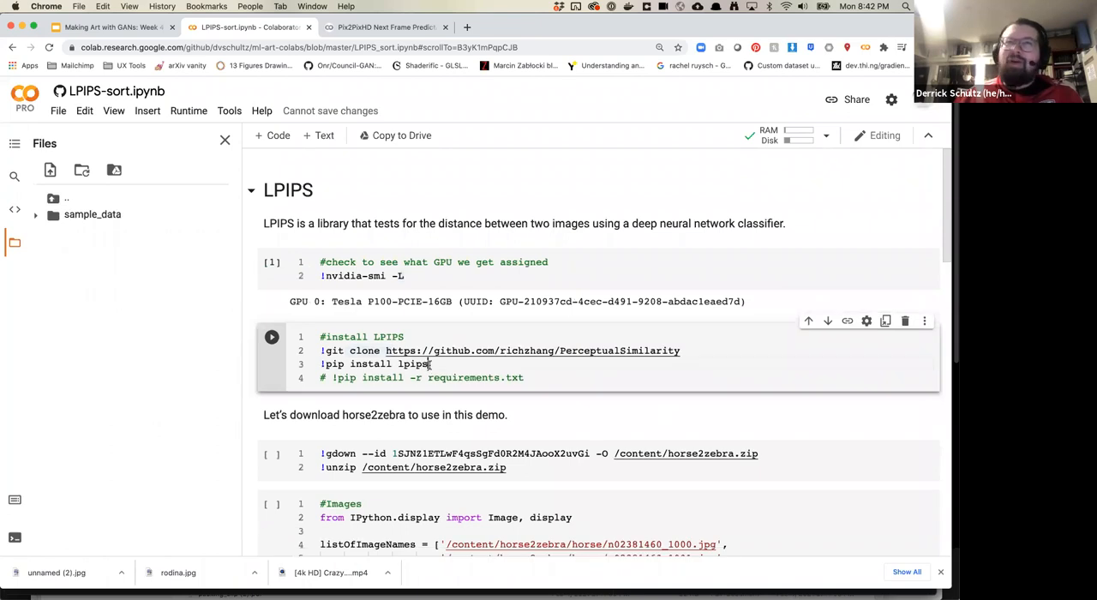
{"action": "left_click_drag", "start_coordinate": [347, 364], "coordinate": [429, 364]}
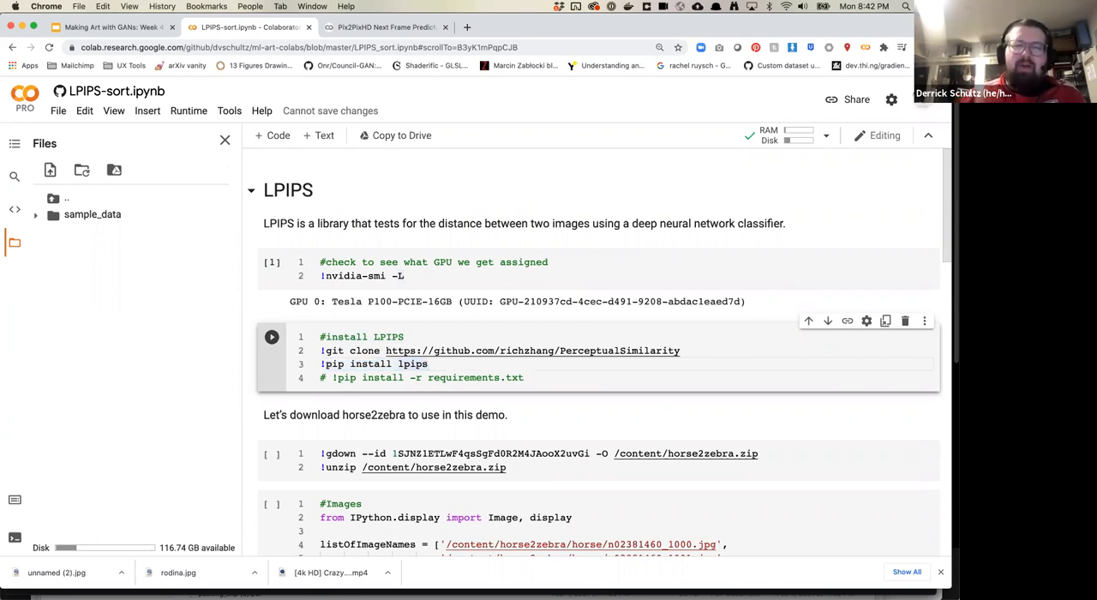
{"action": "left_click", "coordinate": [272, 335]}
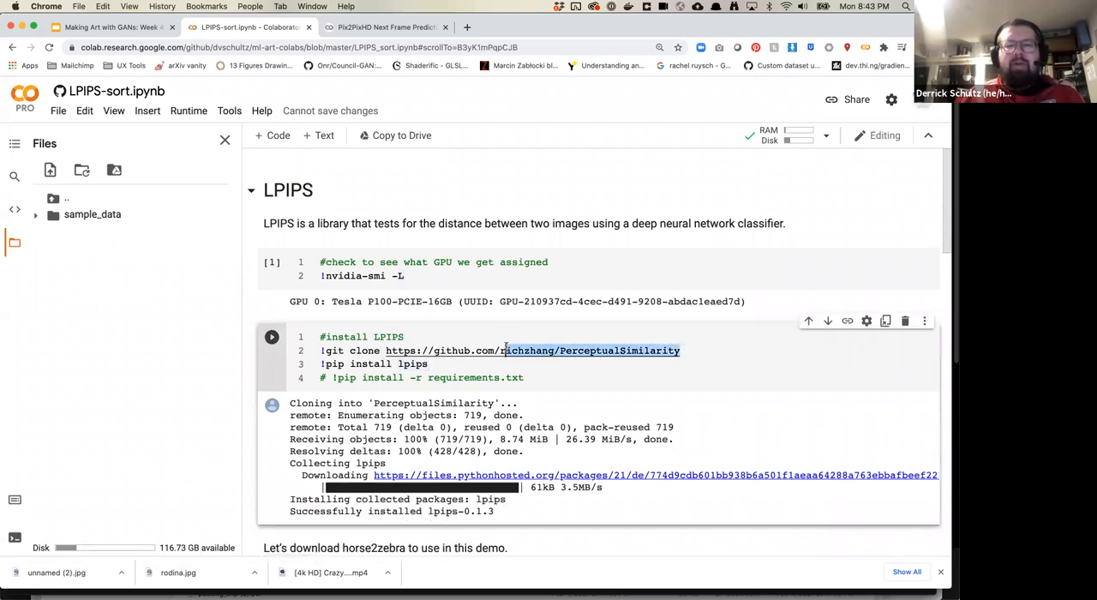
{"action": "mouse_move", "coordinate": [532, 350]}
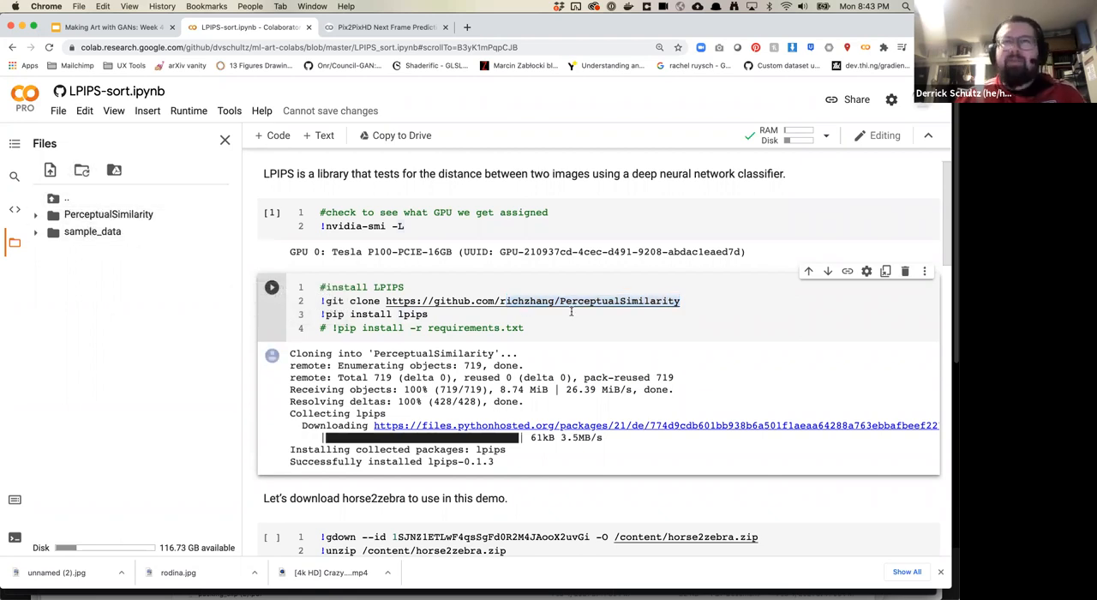
{"action": "scroll", "scroll_direction": "down", "scroll_amount": 3}
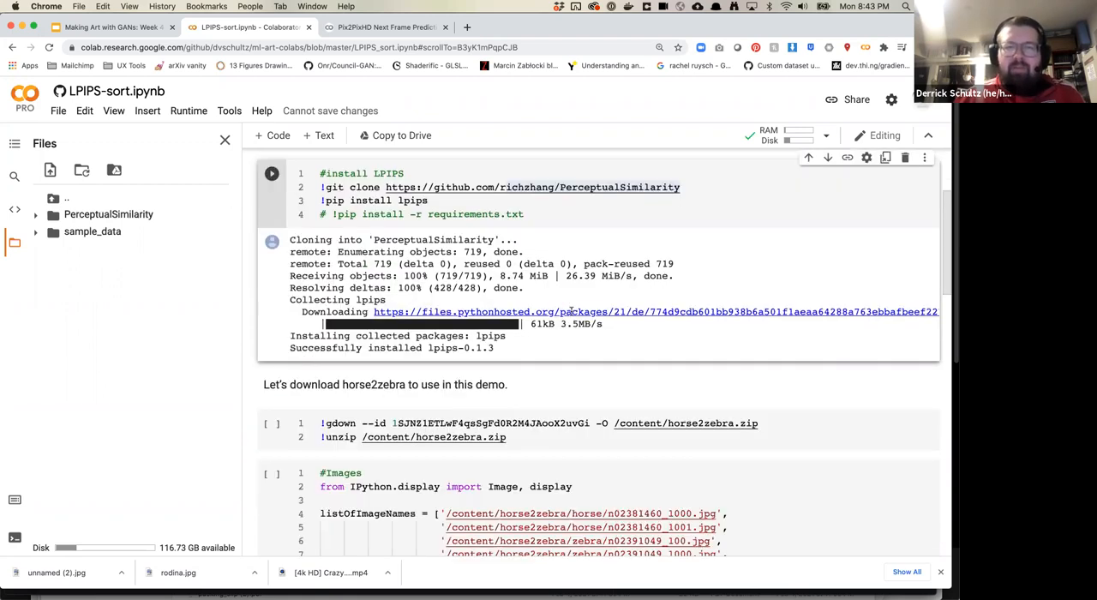
{"action": "scroll", "scroll_direction": "down", "scroll_amount": 3}
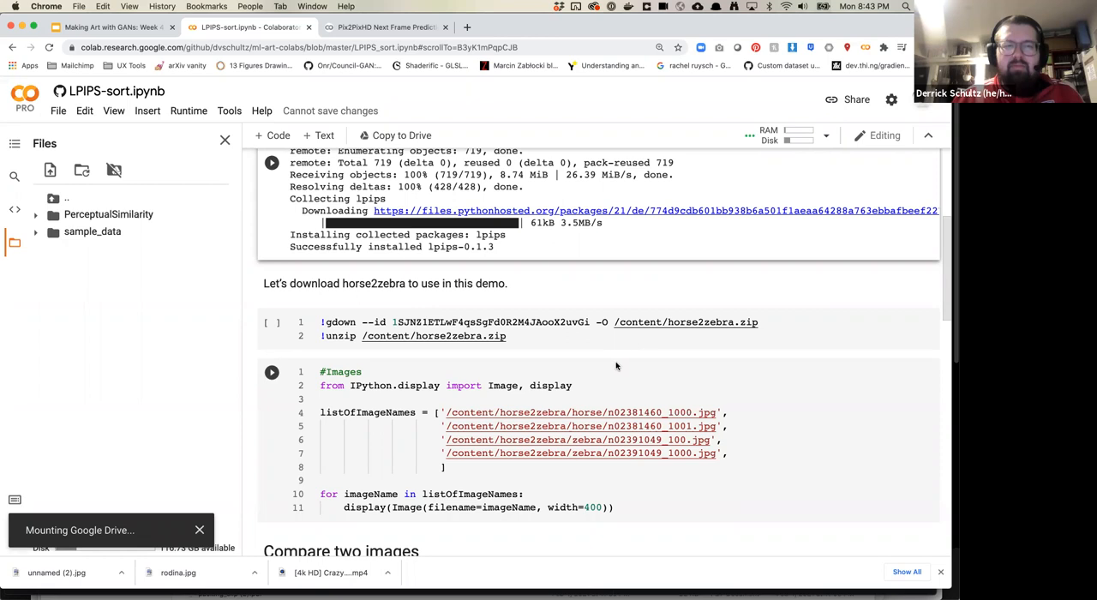
Mount Google Drive from the Files sidebar so a drive folder appears
{"action": "scroll", "scroll_direction": "down", "scroll_amount": 3}
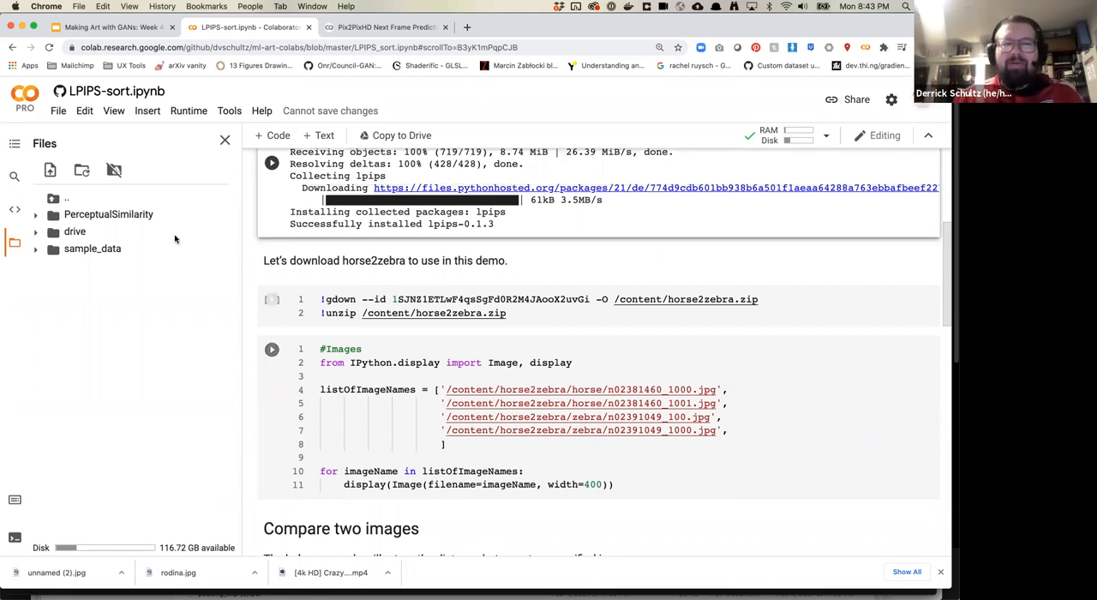
{"action": "left_click", "coordinate": [36, 231]}
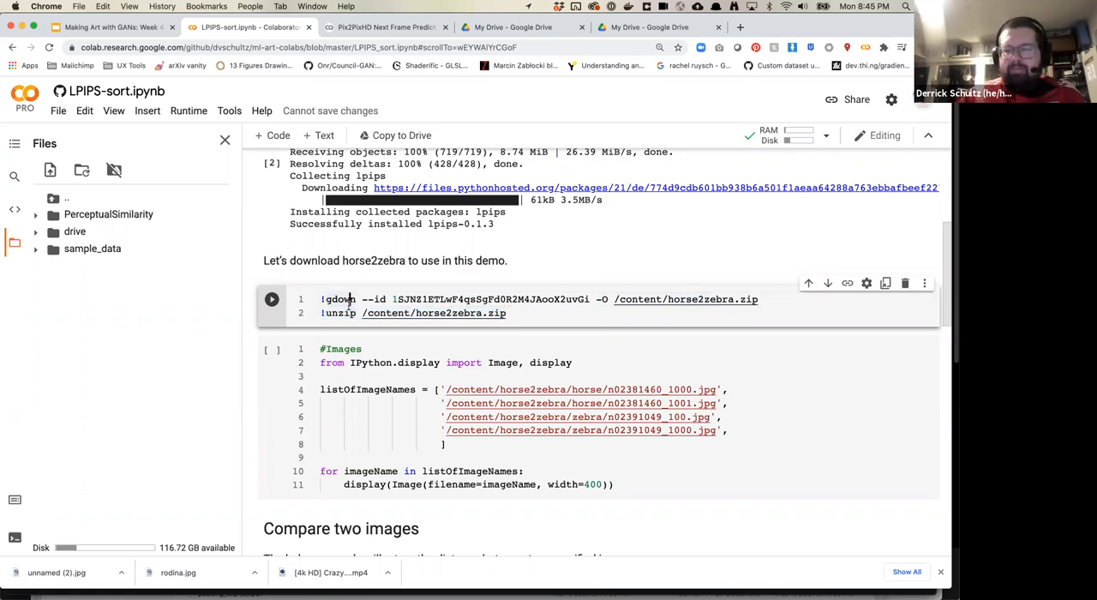
Run the gdown/unzip cell for horse2zebra and expand its folder in Files
{"action": "left_click", "coordinate": [271, 299]}
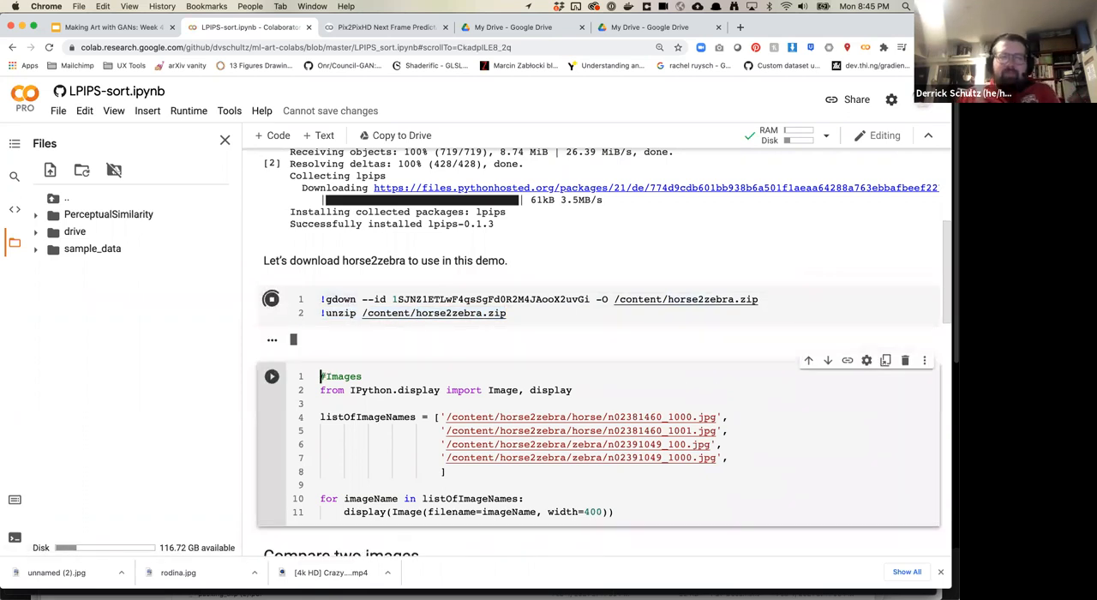
{"action": "left_click", "coordinate": [272, 299]}
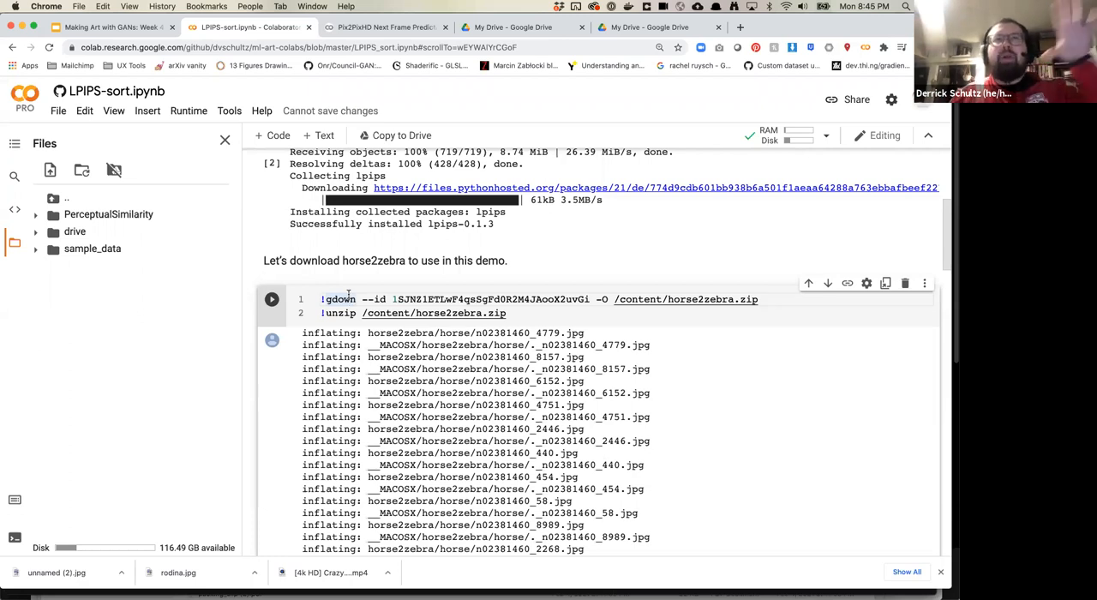
{"action": "mouse_move", "coordinate": [271, 406]}
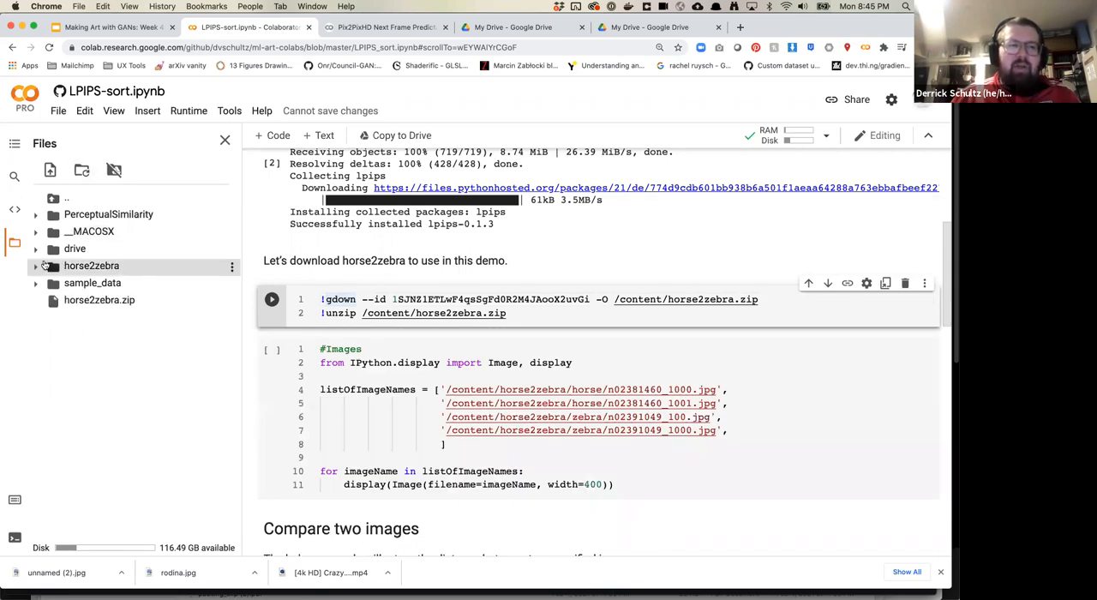
{"action": "left_click", "coordinate": [36, 265]}
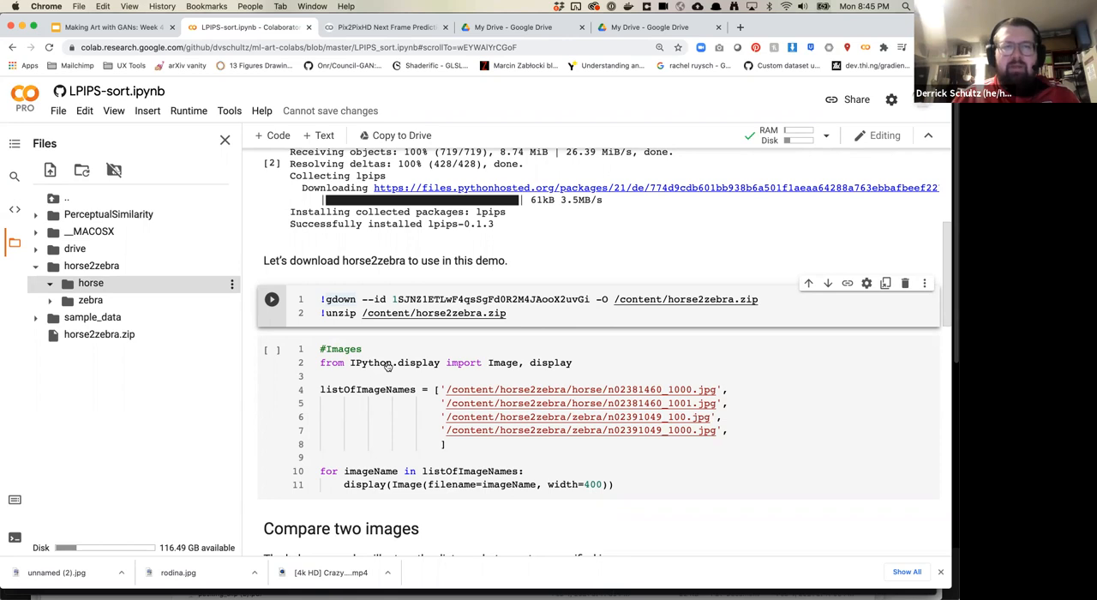
Scroll through the sample horse and zebra photos shown by the #Images cell
{"action": "scroll", "scroll_direction": "down", "scroll_amount": 3}
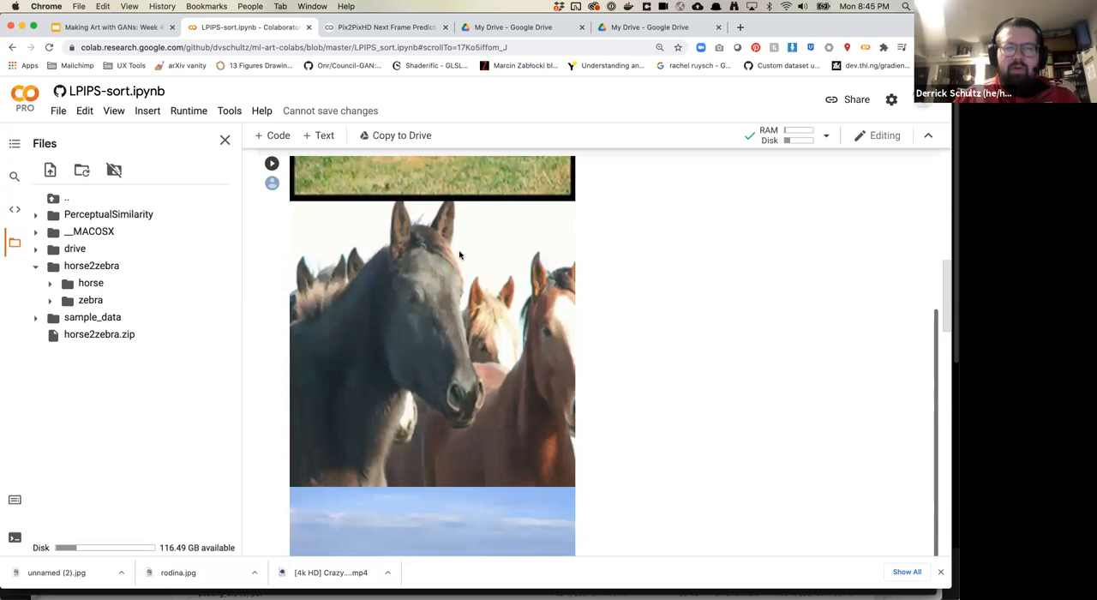
{"action": "scroll", "scroll_direction": "down", "scroll_amount": 3}
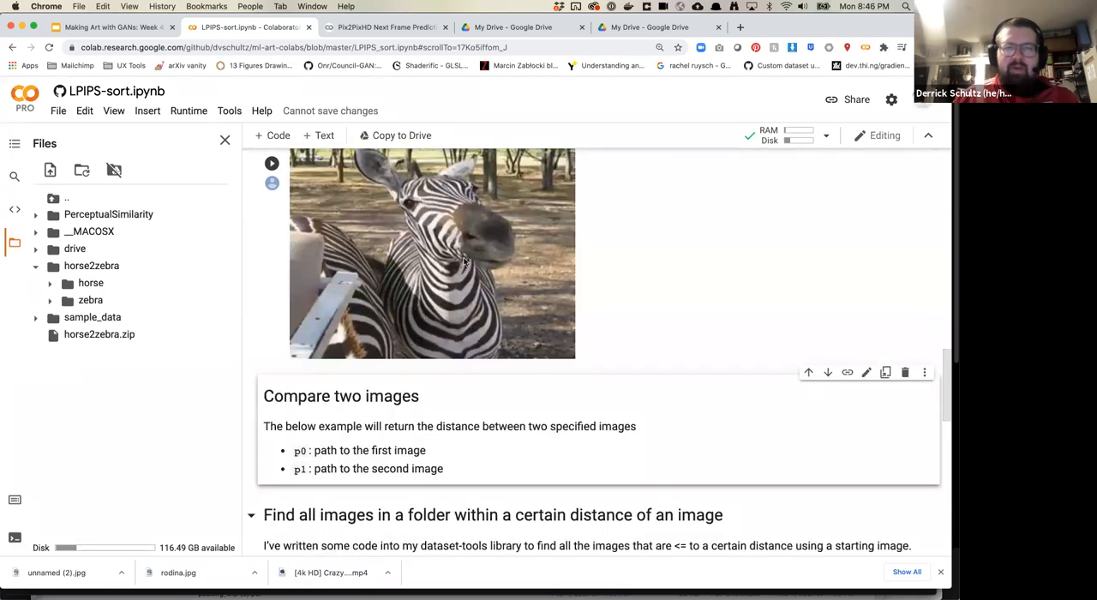
{"action": "scroll", "scroll_direction": "down", "scroll_amount": 3}
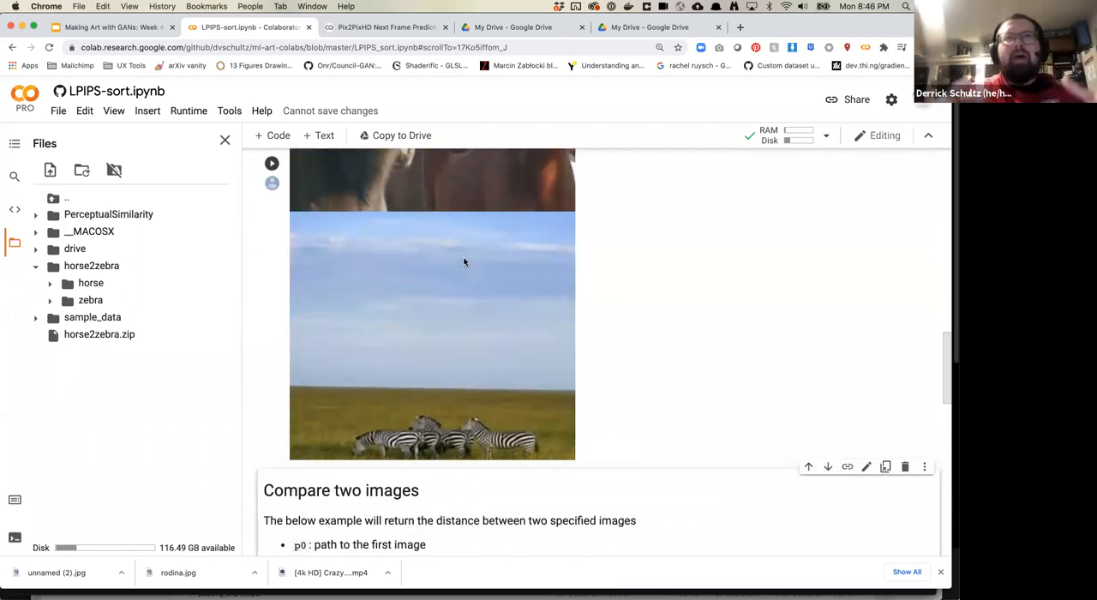
{"action": "mouse_move", "coordinate": [295, 299]}
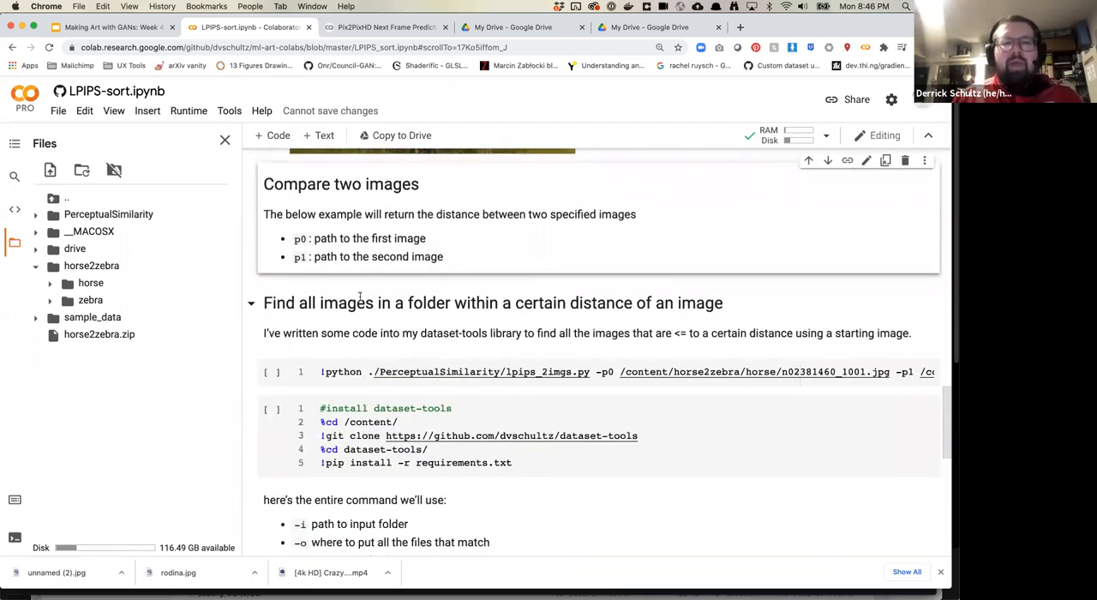
Copy horse image paths into the compare command: -p0 n02381460_1001.jpg, -p1 n02381460_1000.jpg
{"action": "left_click", "coordinate": [515, 371]}
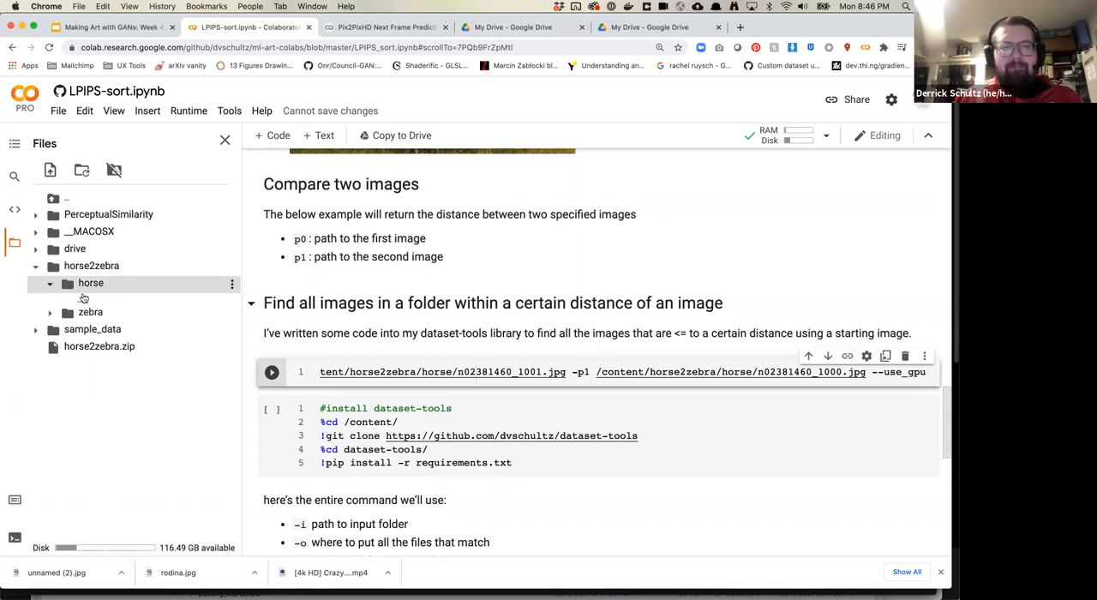
{"action": "left_click", "coordinate": [90, 283]}
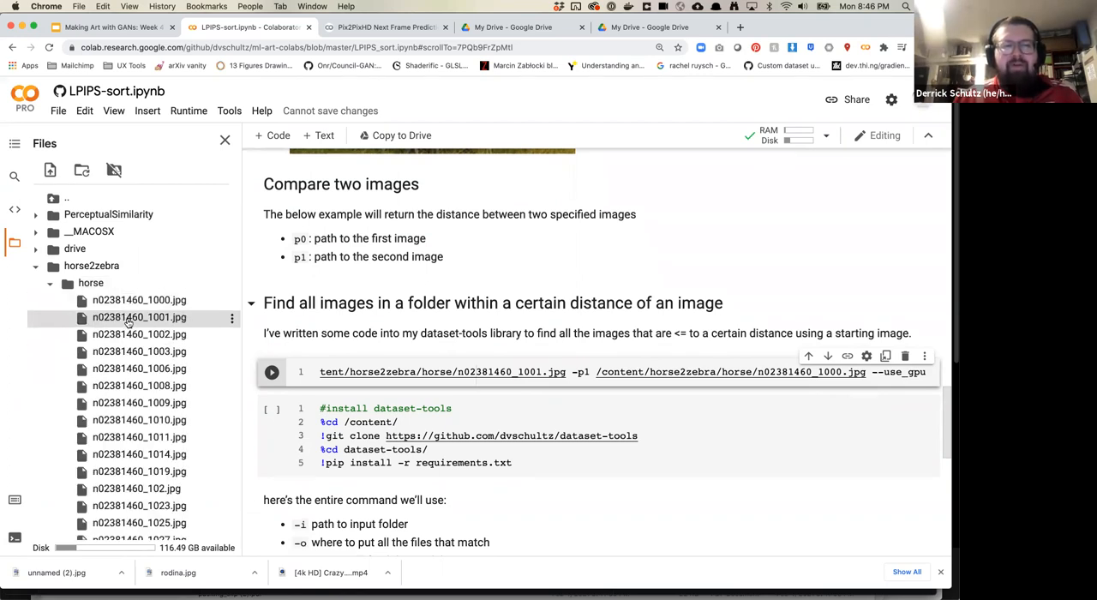
{"action": "right_click", "coordinate": [139, 317]}
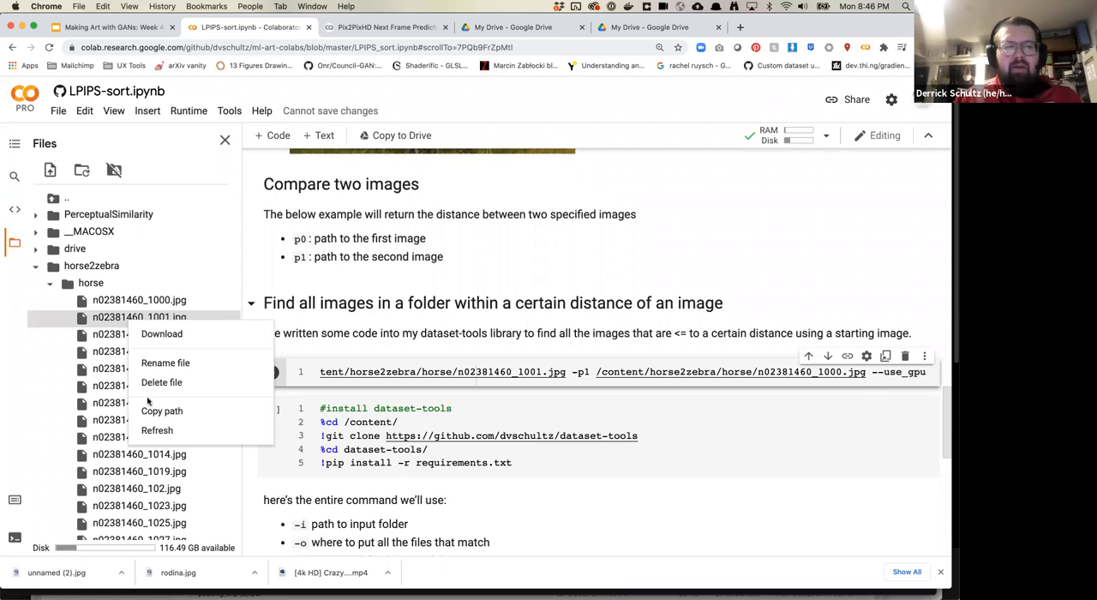
{"action": "left_click", "coordinate": [531, 358]}
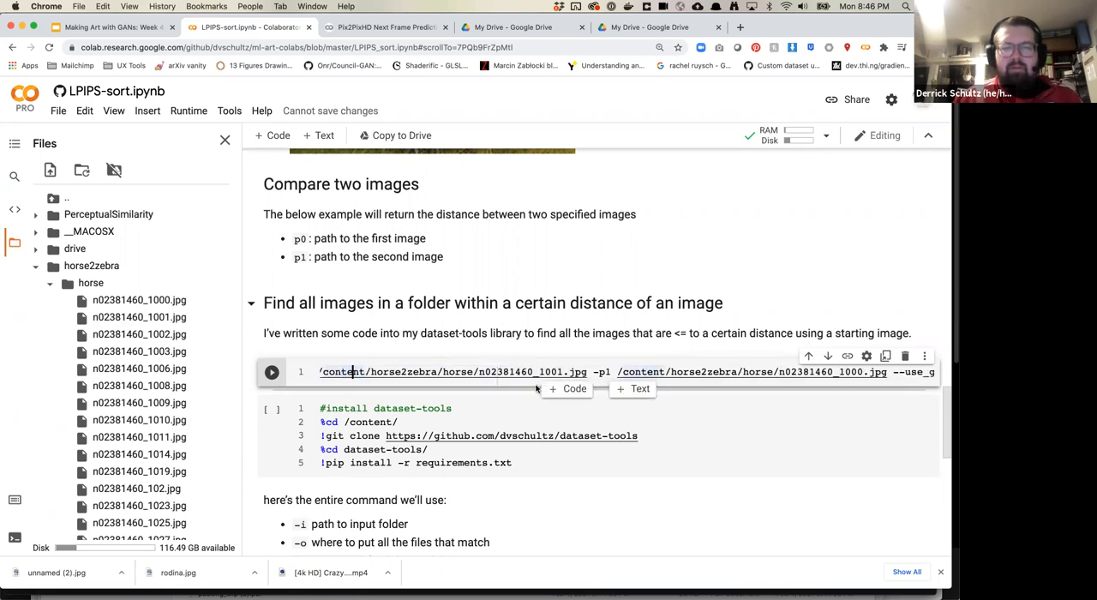
{"action": "left_click", "coordinate": [574, 388]}
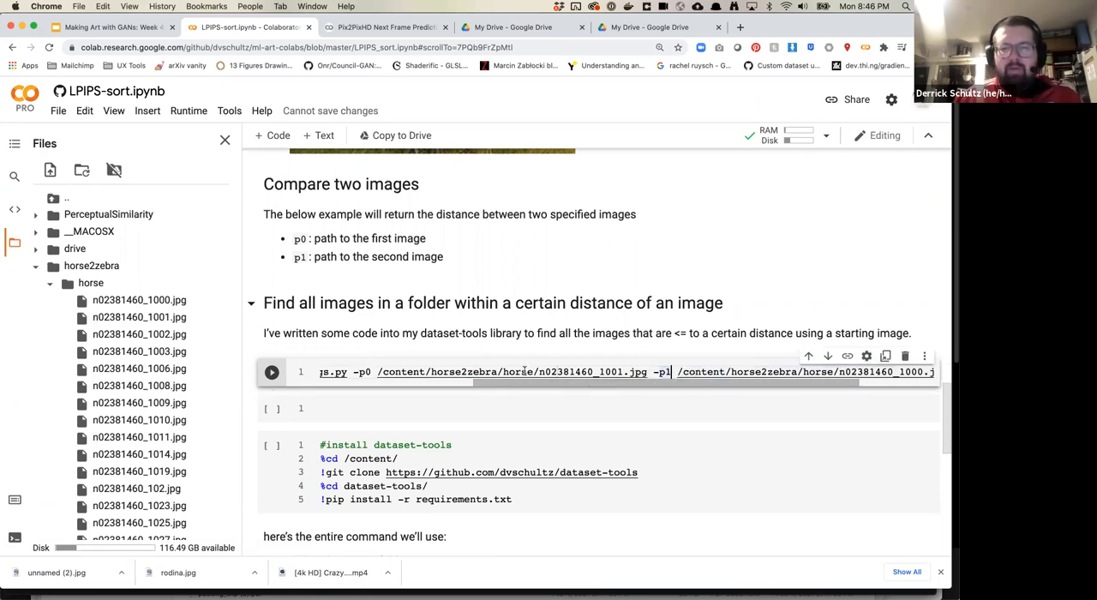
{"action": "mouse_move", "coordinate": [514, 371]}
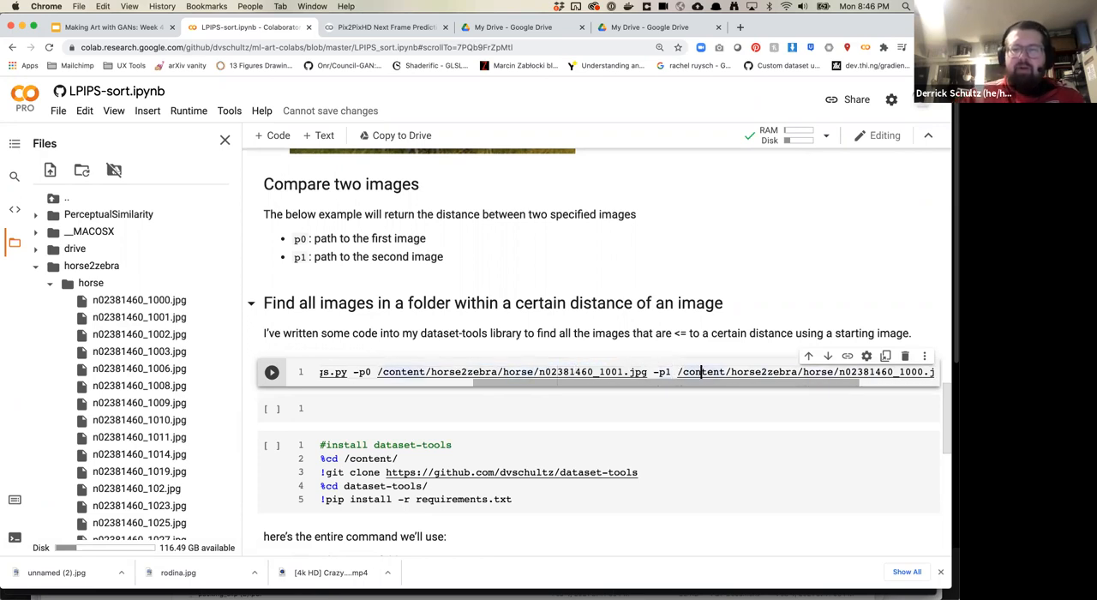
Run the horse image comparison cell, get Distance: 0.828, and select the first image path
{"action": "left_click", "coordinate": [272, 372]}
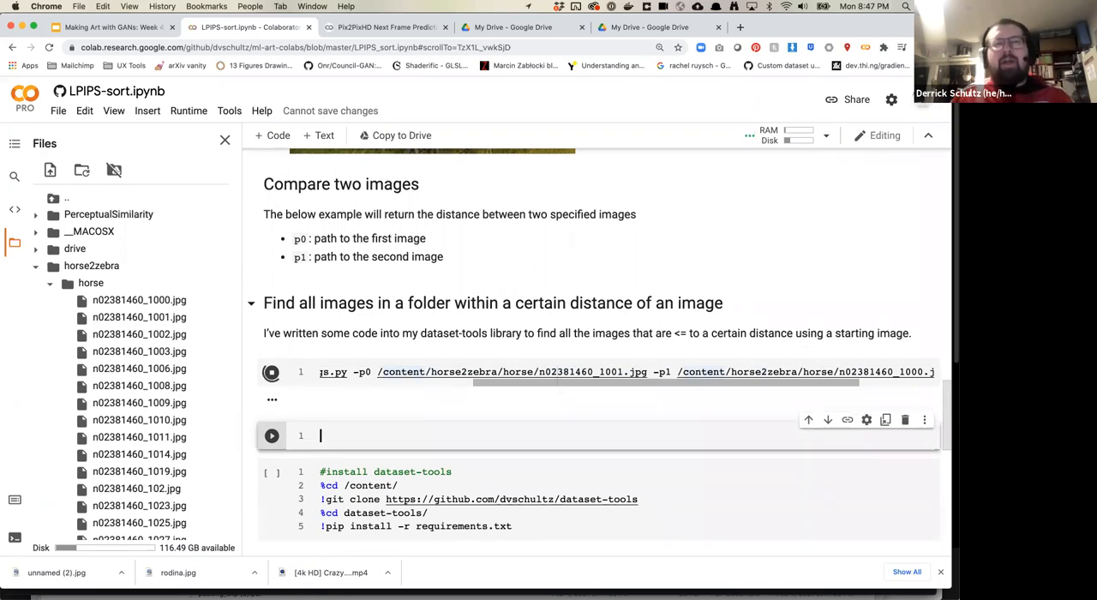
{"action": "left_click", "coordinate": [272, 371]}
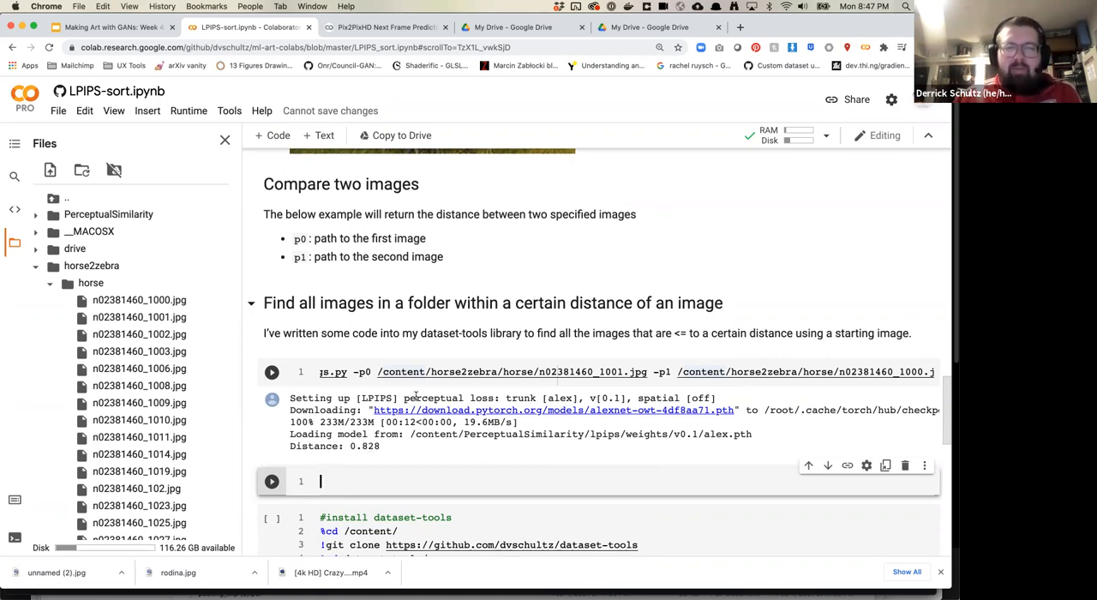
{"action": "double_click", "coordinate": [437, 371]}
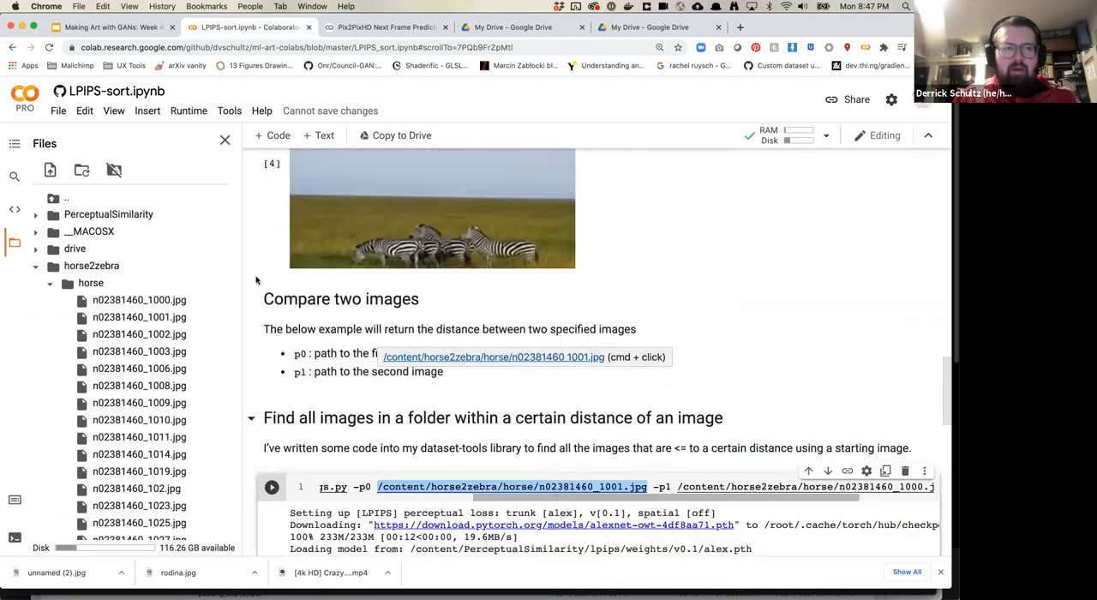
{"action": "scroll", "scroll_direction": "up", "scroll_amount": 3}
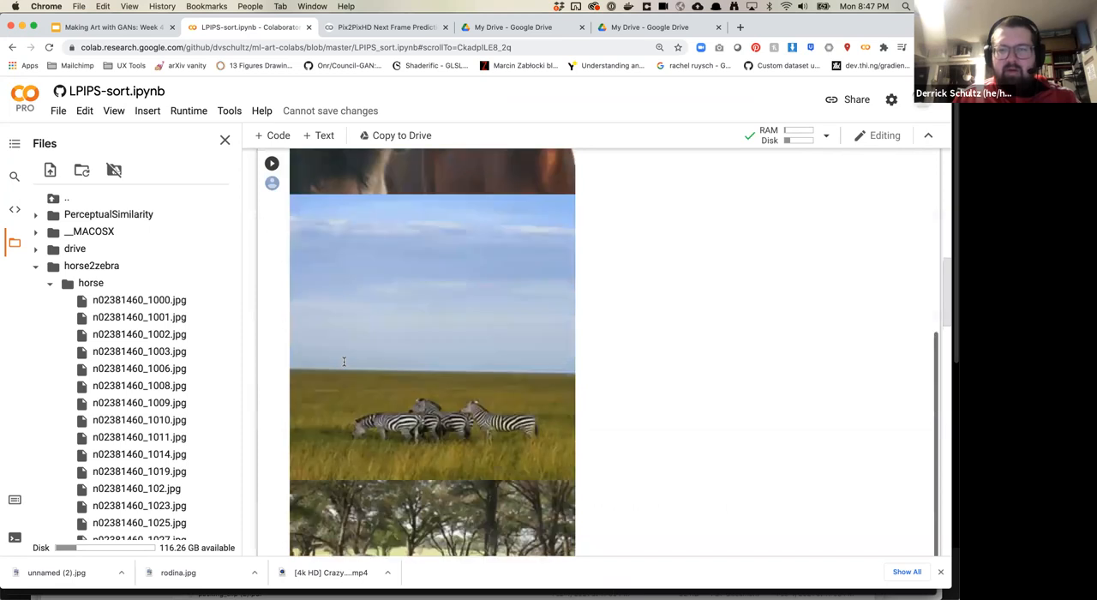
{"action": "scroll", "scroll_direction": "down", "scroll_amount": 3}
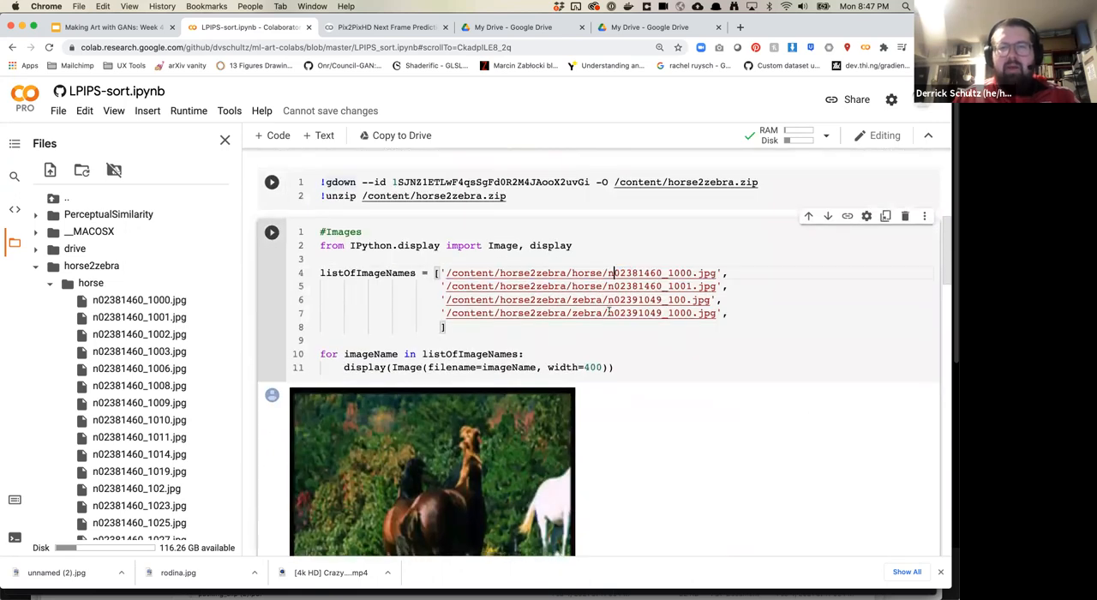
{"action": "scroll", "scroll_direction": "down", "scroll_amount": 3}
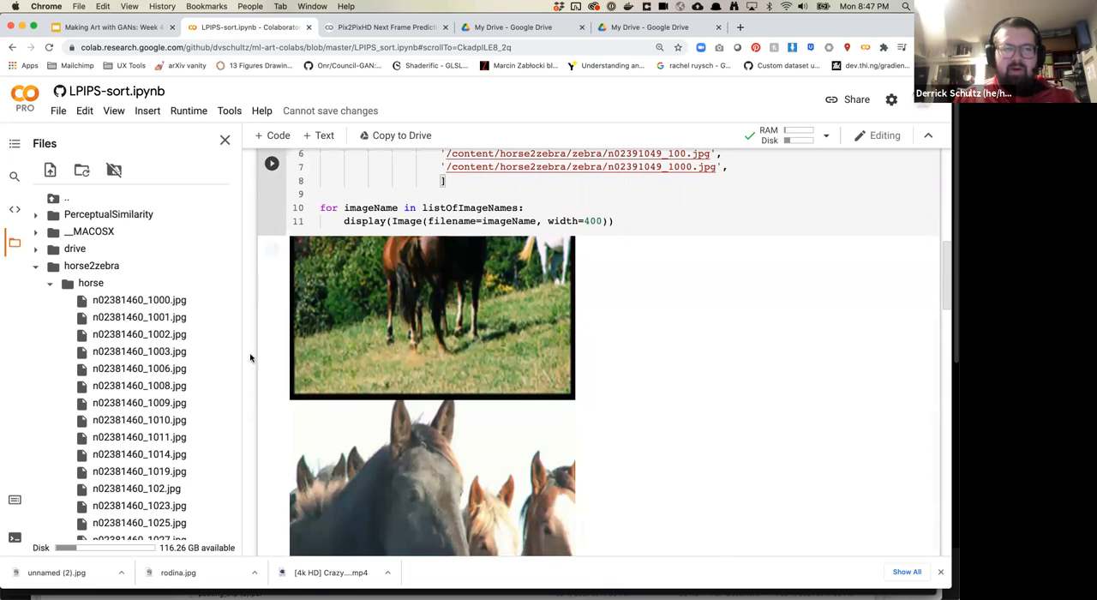
{"action": "scroll", "scroll_direction": "down", "scroll_amount": 3}
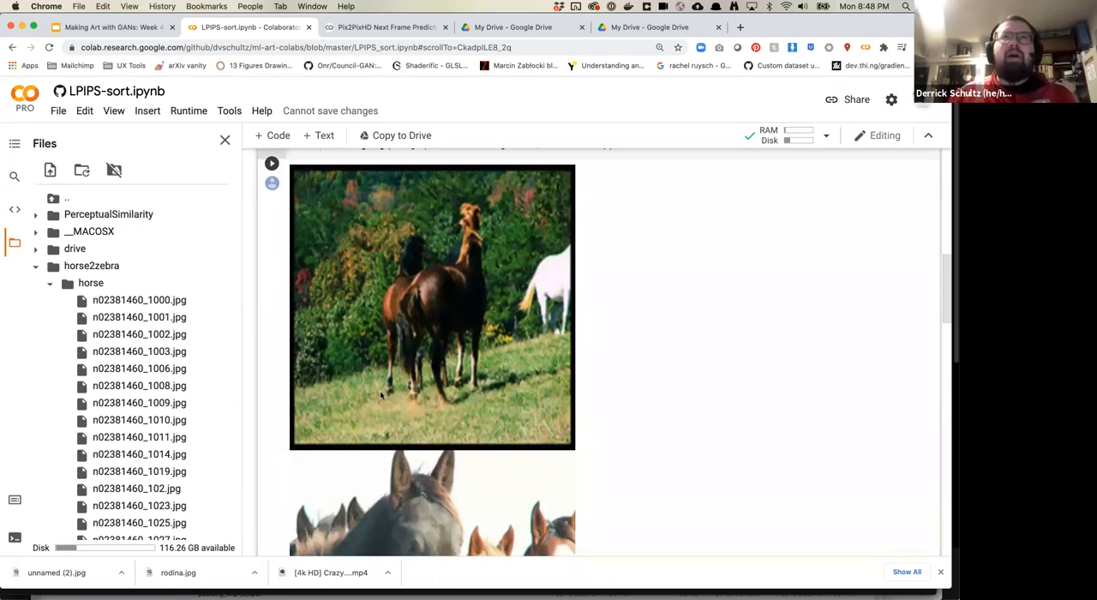
{"action": "scroll", "scroll_direction": "down", "scroll_amount": 3}
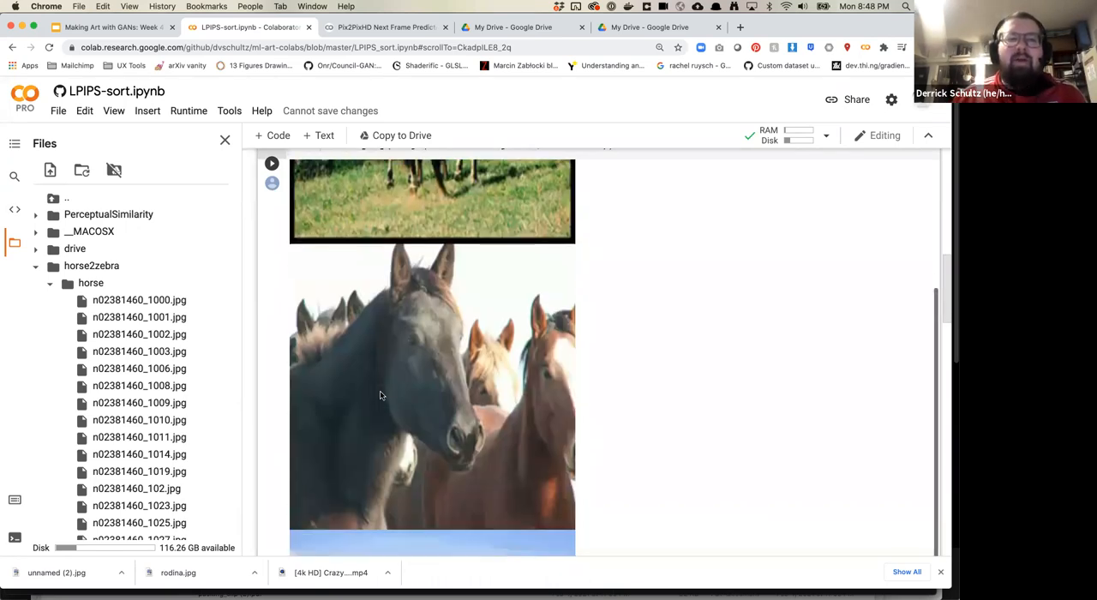
{"action": "scroll", "scroll_direction": "down", "scroll_amount": 3}
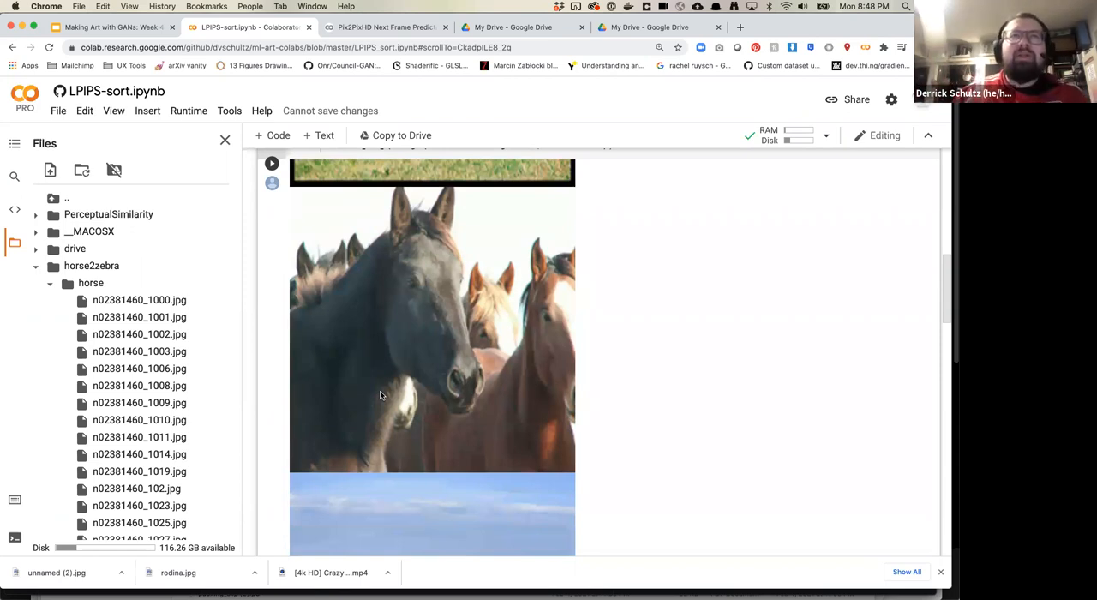
{"action": "mouse_move", "coordinate": [273, 378]}
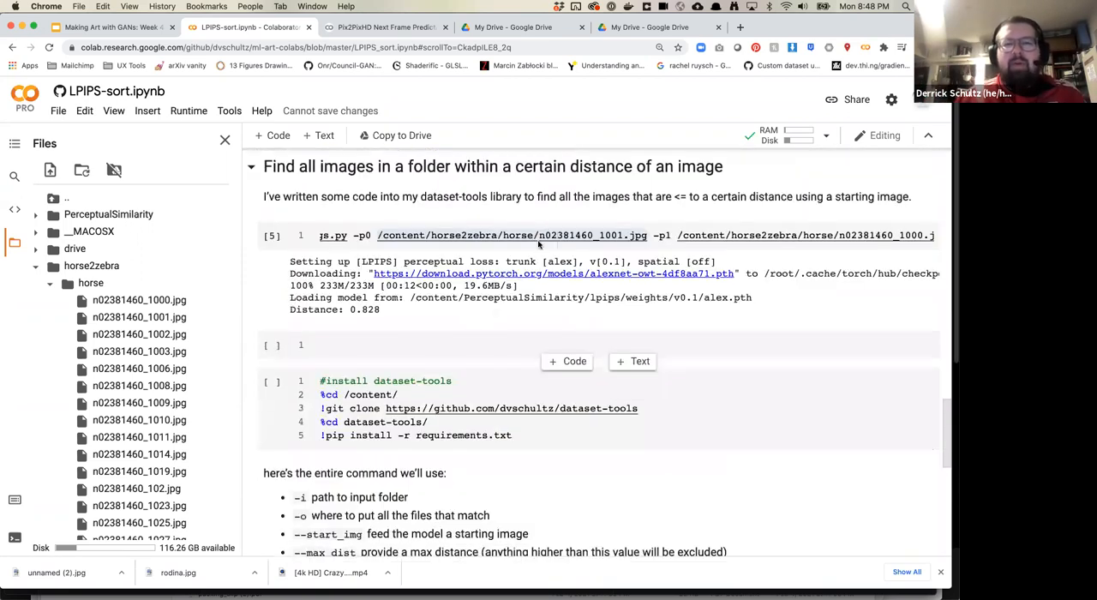
{"action": "left_click", "coordinate": [548, 235]}
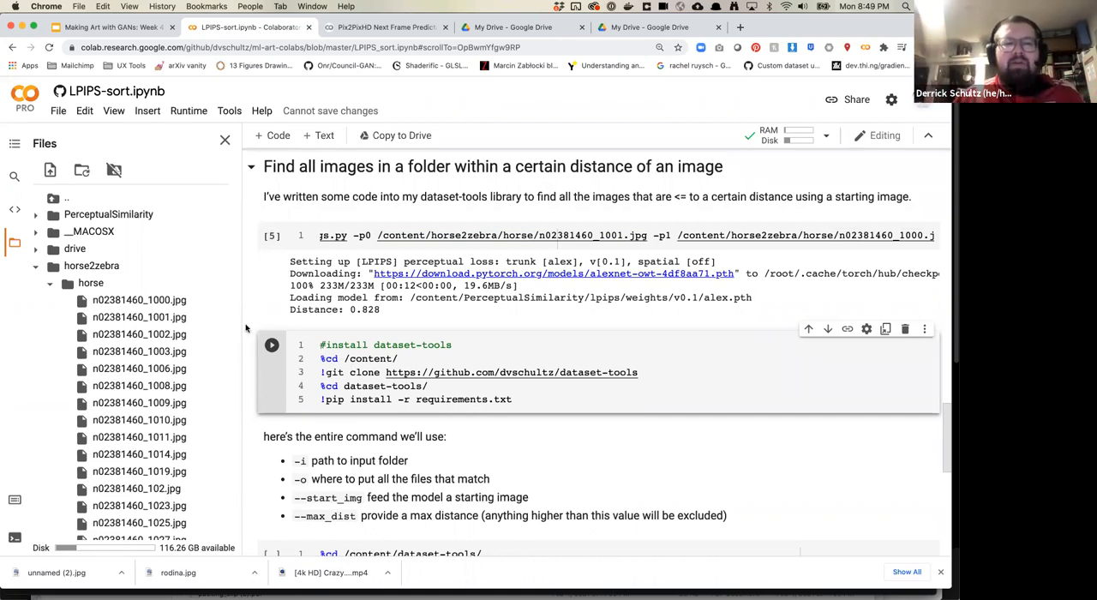
Scroll down to the dataset-tools install cell and start it running
{"action": "scroll", "scroll_direction": "down", "scroll_amount": 3}
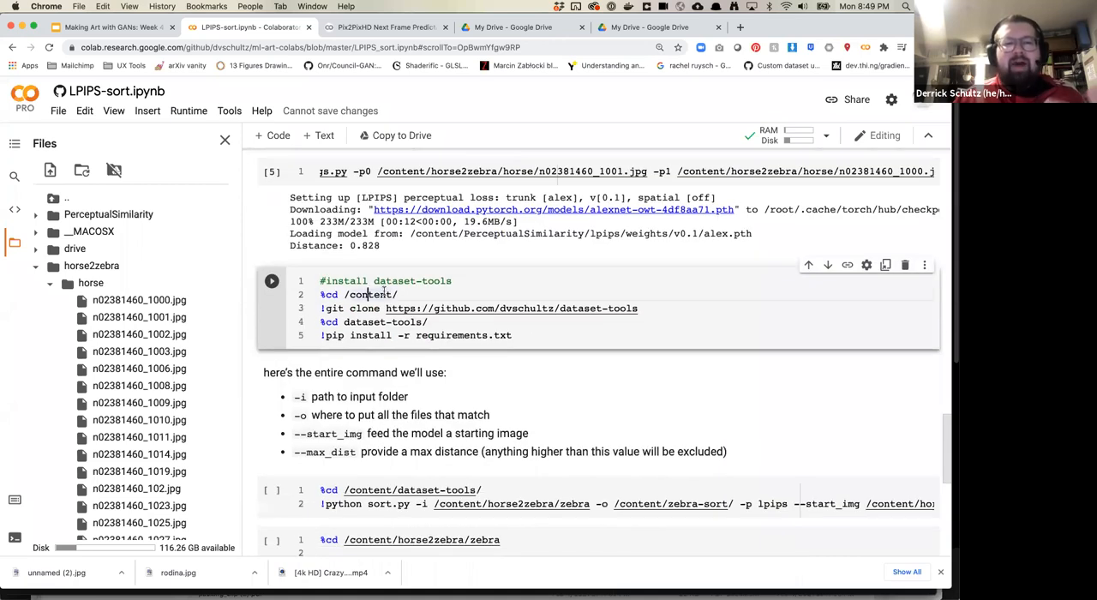
{"action": "left_click", "coordinate": [90, 266]}
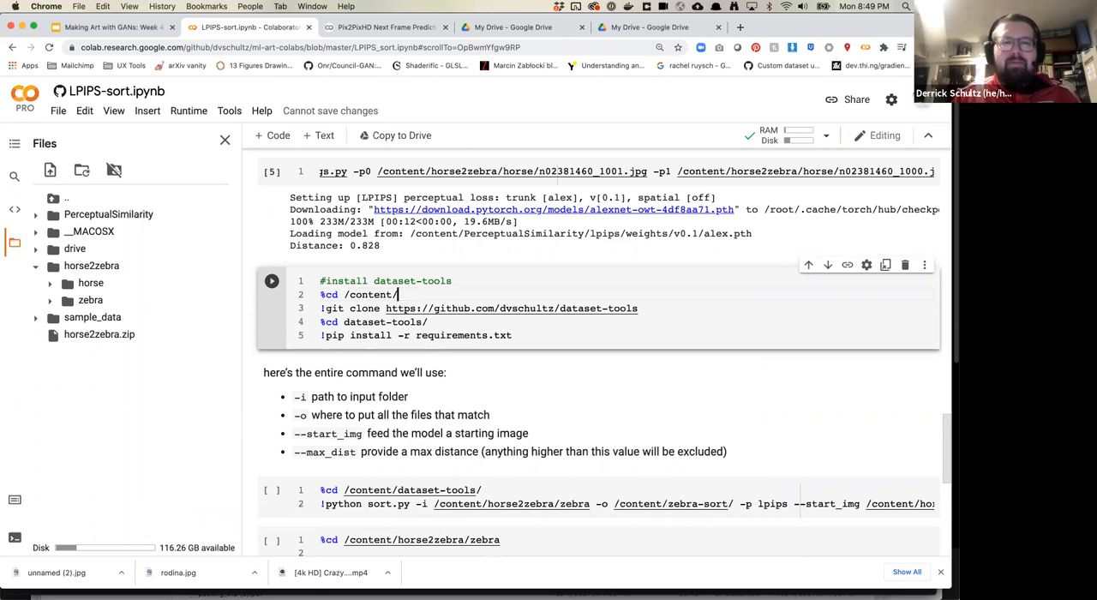
{"action": "left_click", "coordinate": [271, 280]}
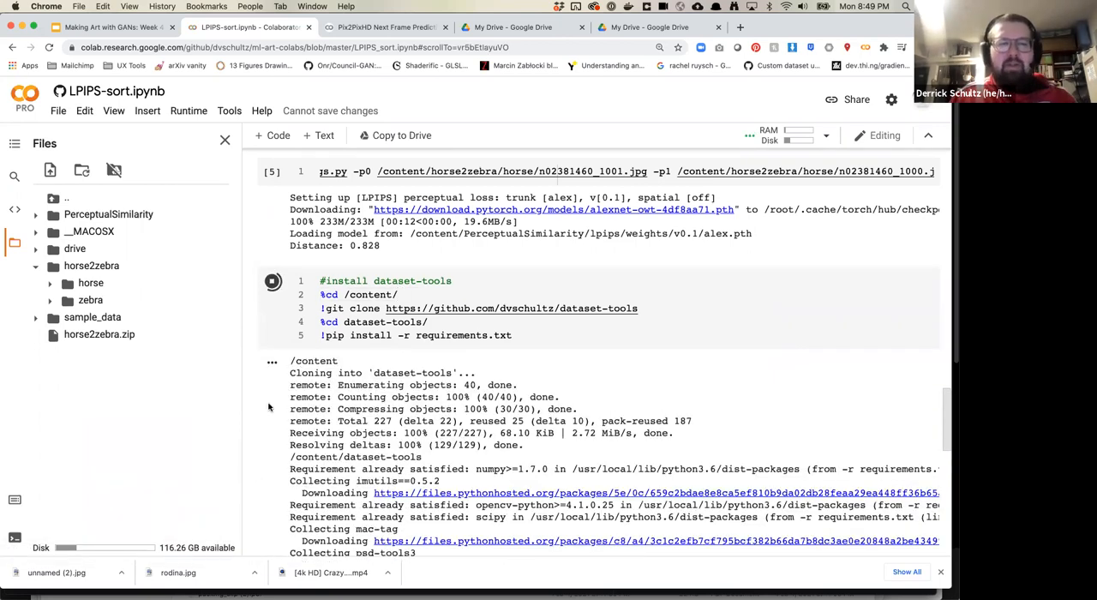
Scroll through the install output until imutils, PyBundle and psd-tools3 install successfully
{"action": "scroll", "scroll_direction": "down", "scroll_amount": 3}
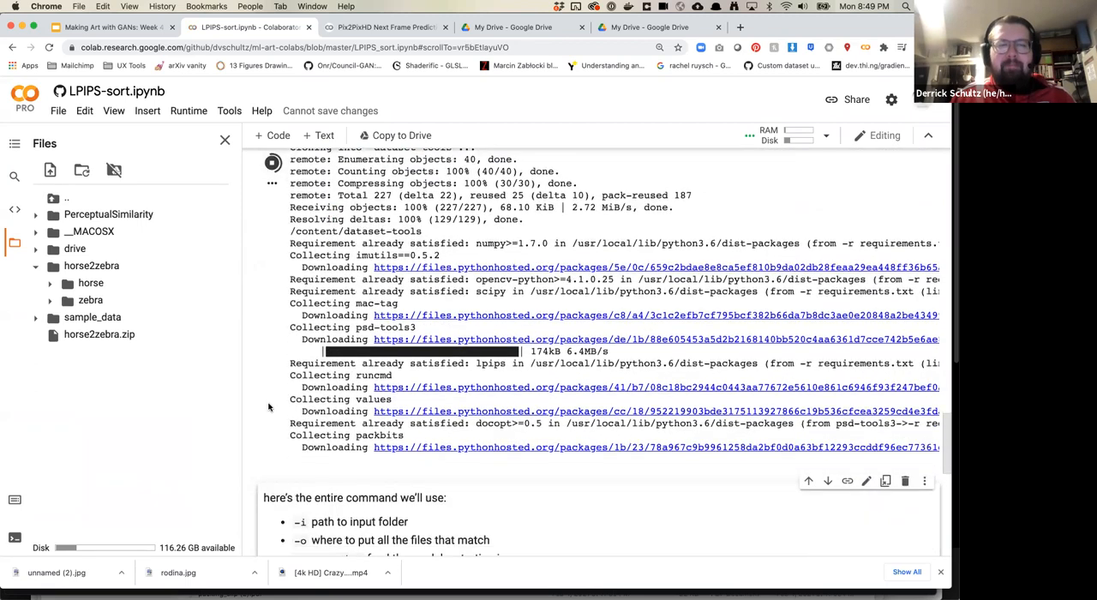
{"action": "scroll", "scroll_direction": "down", "scroll_amount": 3}
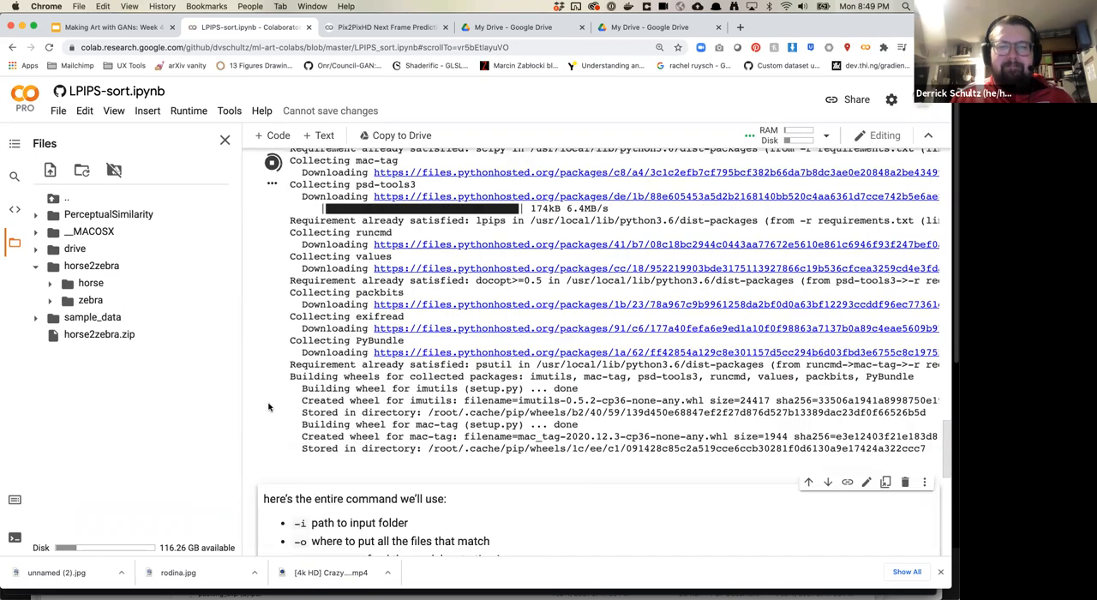
{"action": "scroll", "scroll_direction": "down", "scroll_amount": 3}
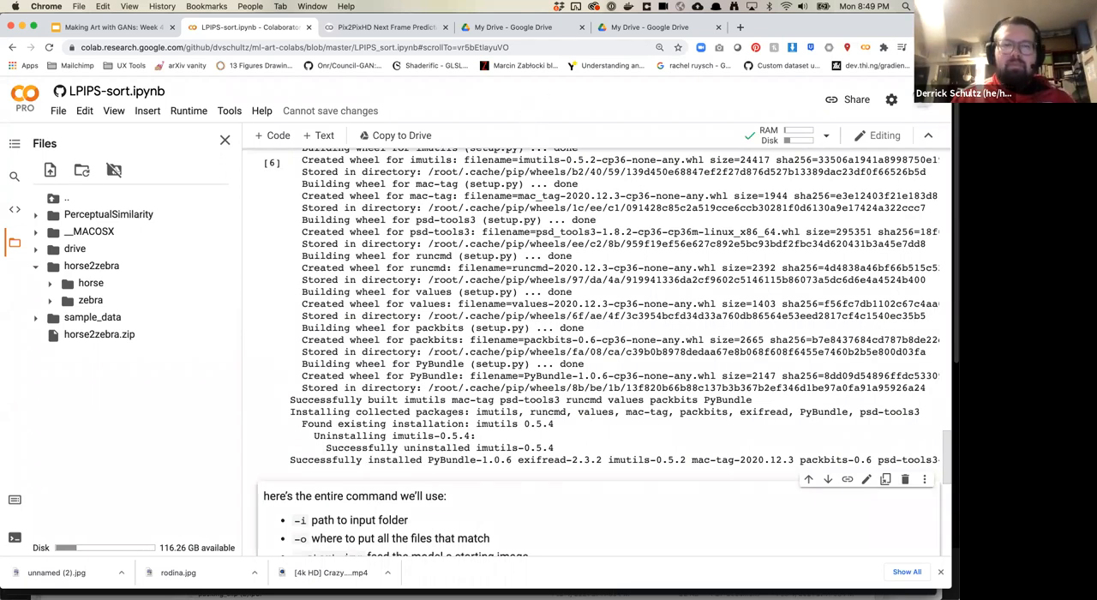
{"action": "scroll", "scroll_direction": "down", "scroll_amount": 3}
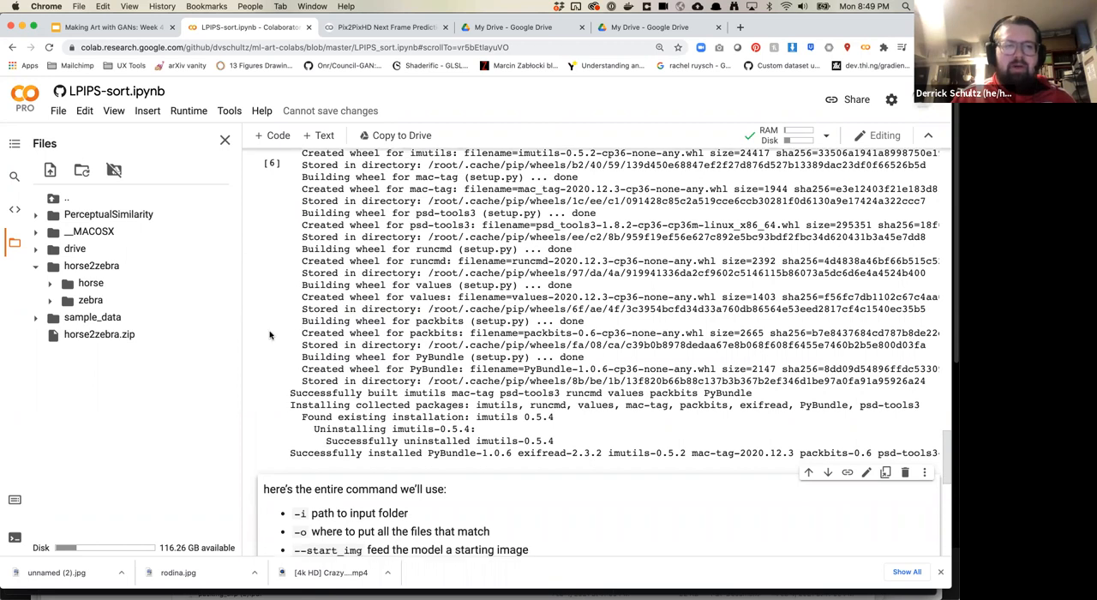
{"action": "scroll", "scroll_direction": "down", "scroll_amount": 3}
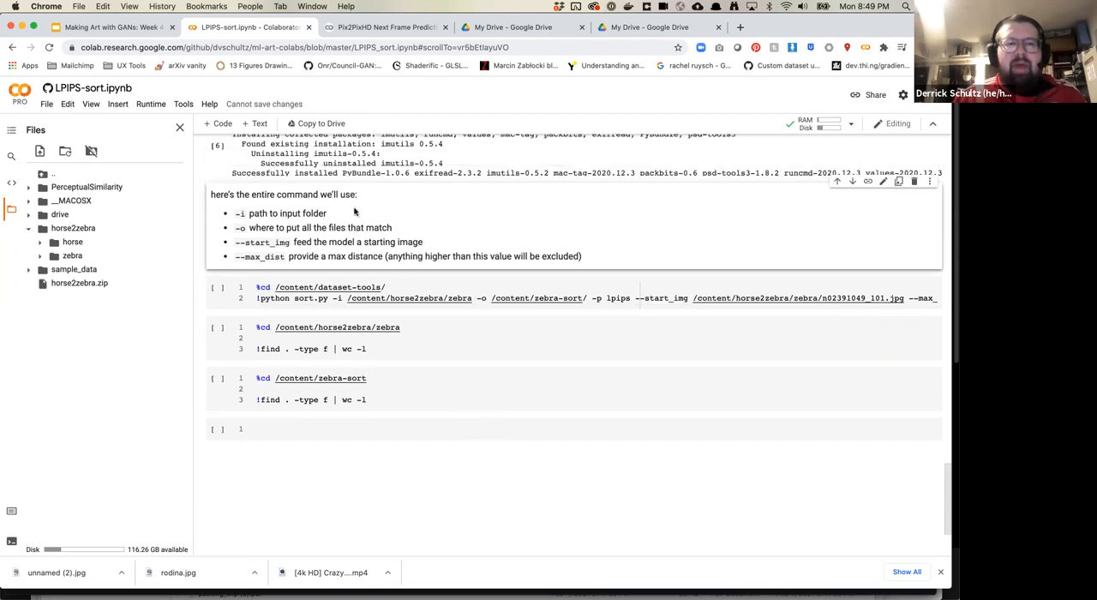
Replace '-p lpips' with '--process_type lpips' placed right after sort.py
{"action": "left_click", "coordinate": [333, 297]}
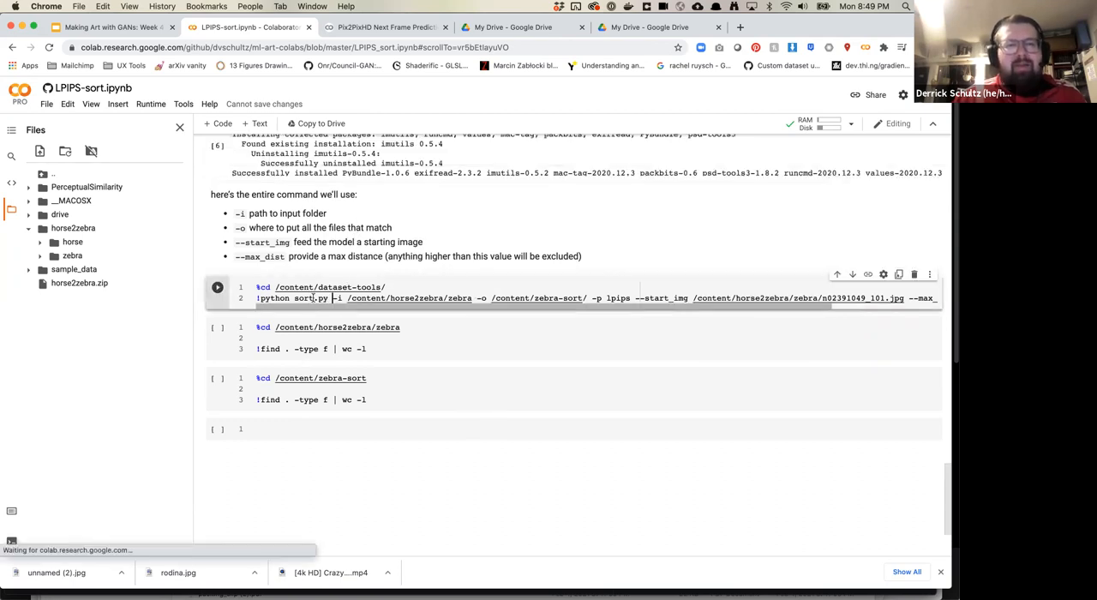
{"action": "double_click", "coordinate": [313, 297]}
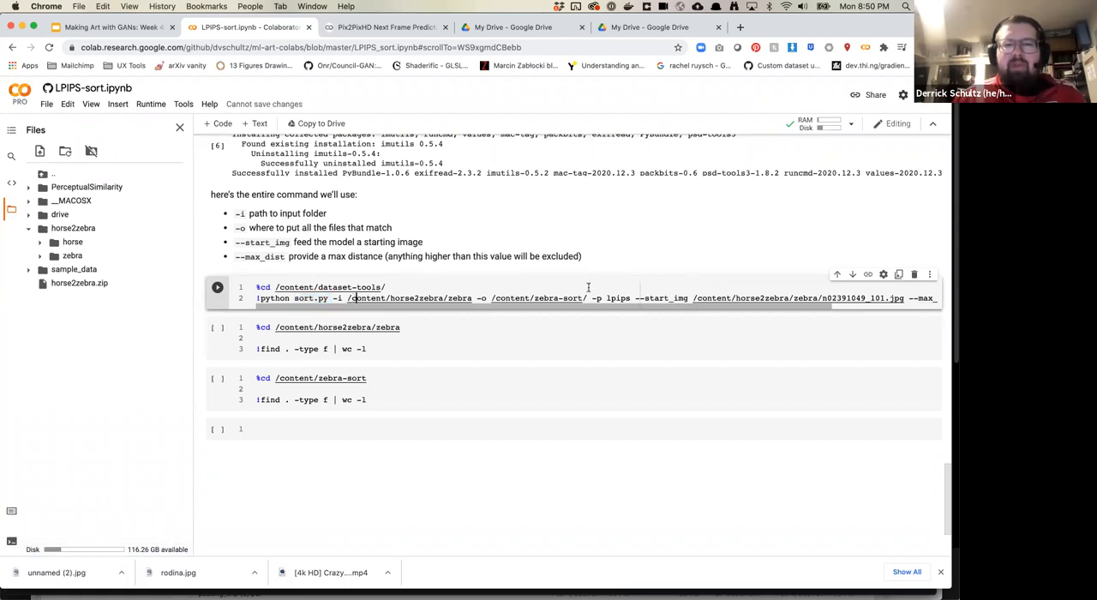
{"action": "double_click", "coordinate": [609, 297]}
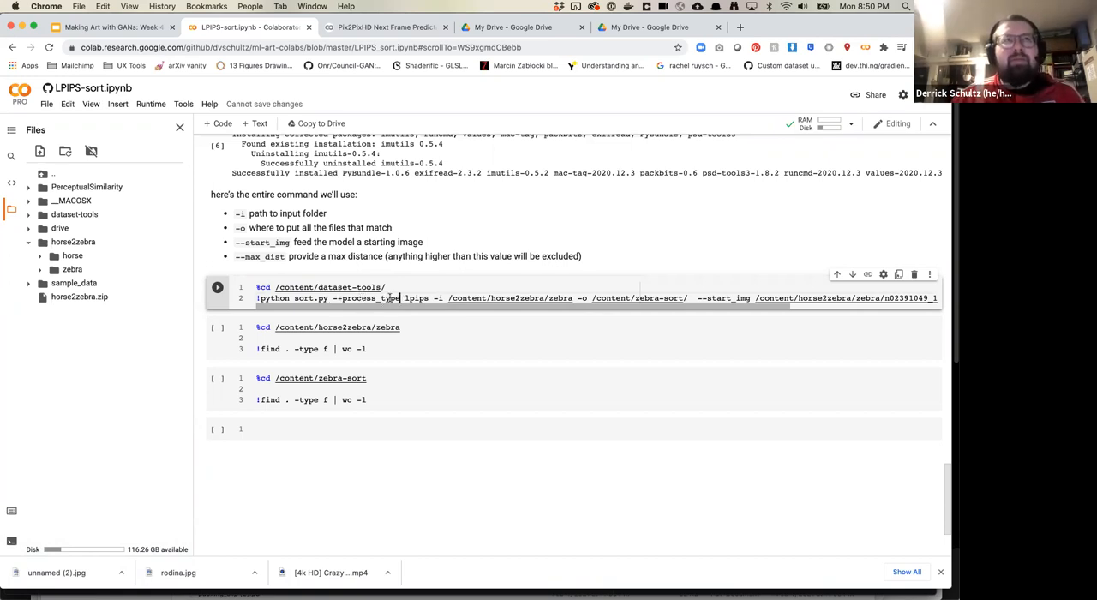
{"action": "double_click", "coordinate": [415, 298]}
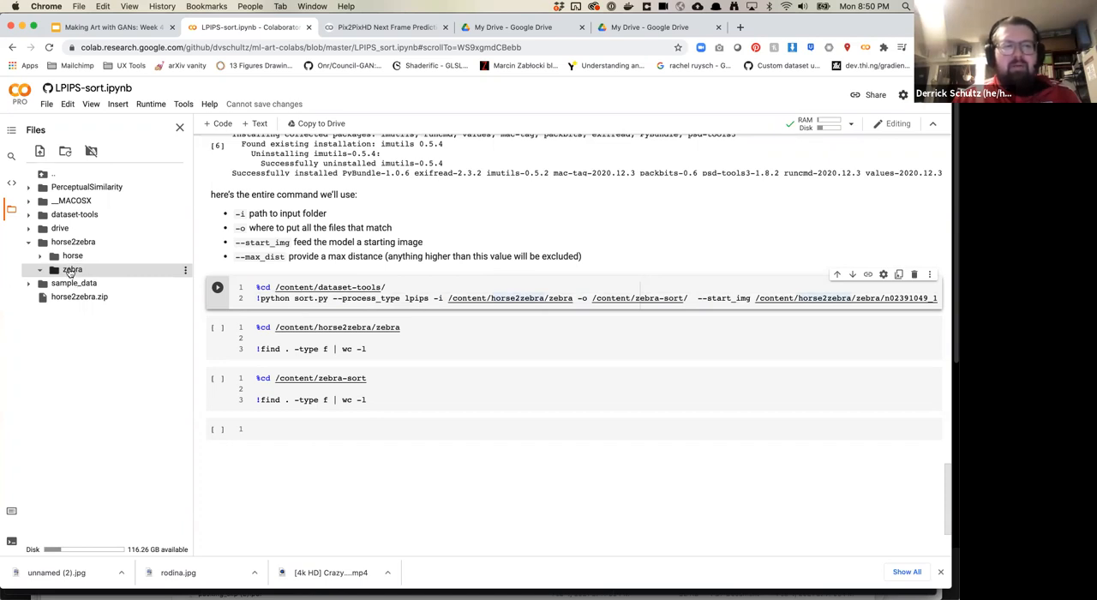
{"action": "right_click", "coordinate": [72, 270]}
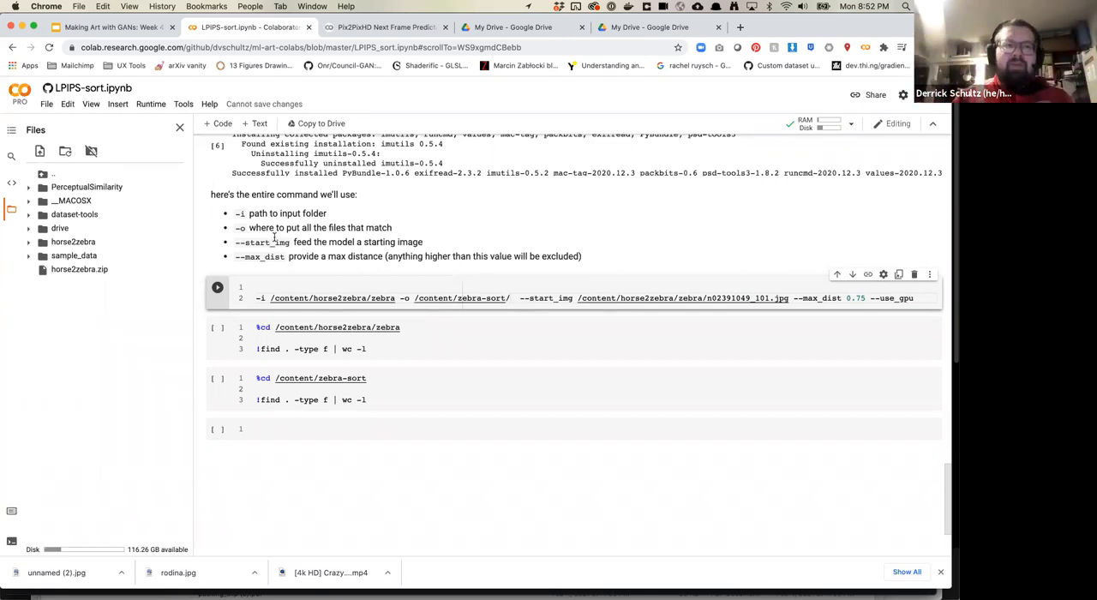
{"action": "mouse_move", "coordinate": [242, 213]}
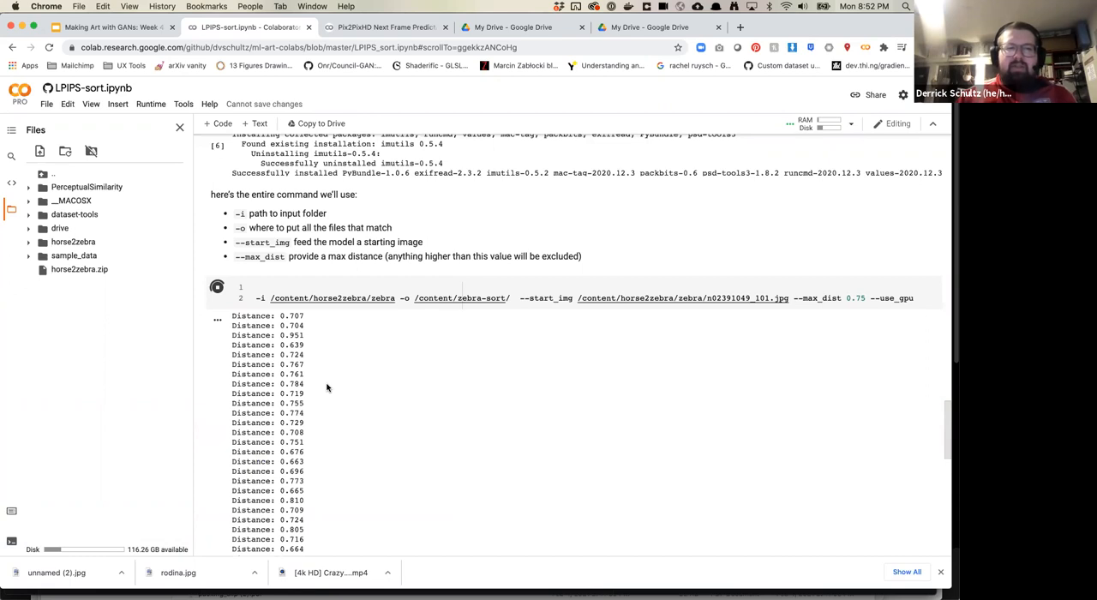
Scroll through the per-image Distance scores printed by the zebra LPIPS sort
{"action": "scroll", "scroll_direction": "down", "scroll_amount": 3}
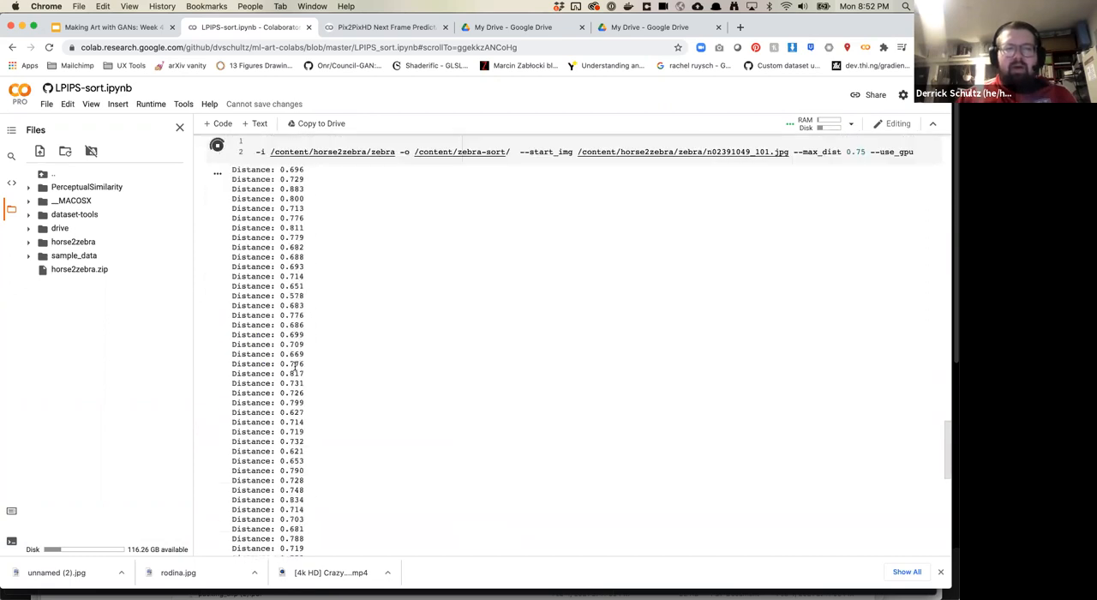
{"action": "scroll", "scroll_direction": "down", "scroll_amount": 3}
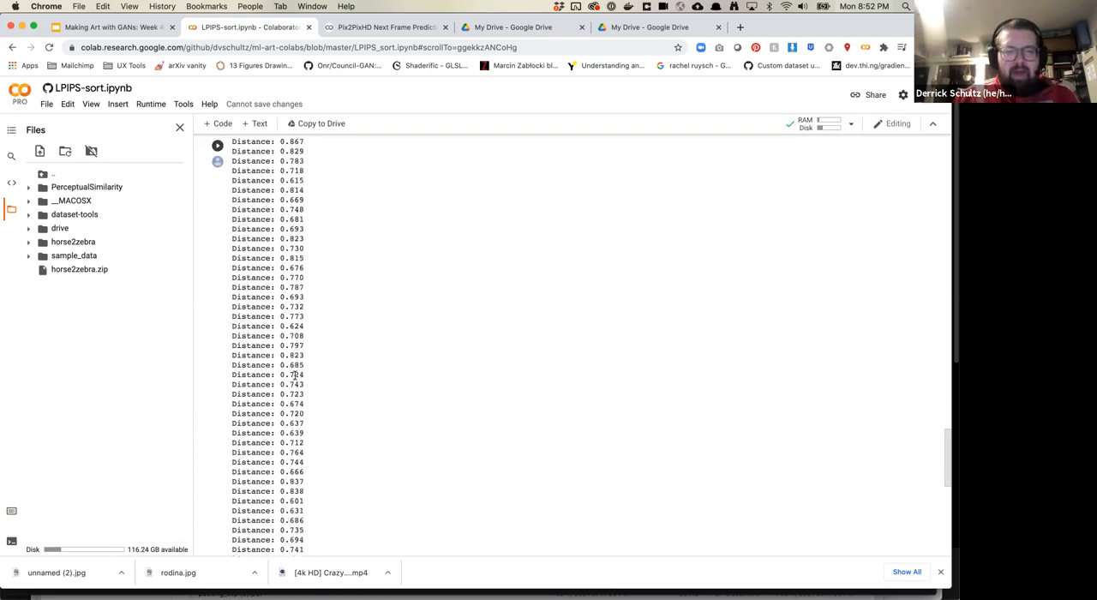
{"action": "scroll", "scroll_direction": "down", "scroll_amount": 3}
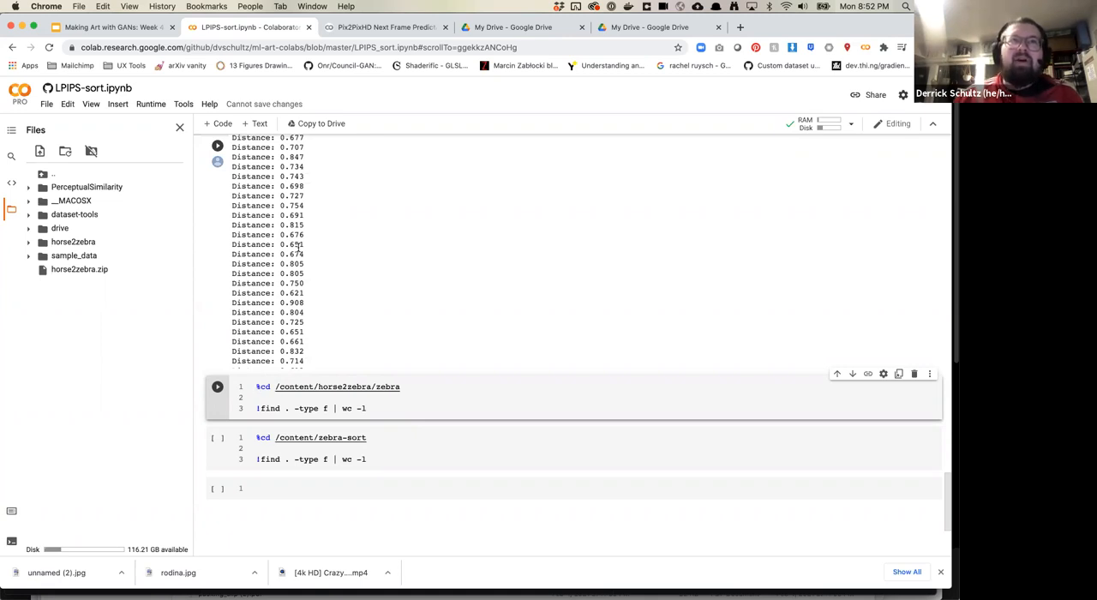
Run the file-count cells, showing 1474 images in zebra and 977 in zebra-sort
{"action": "left_click", "coordinate": [256, 386]}
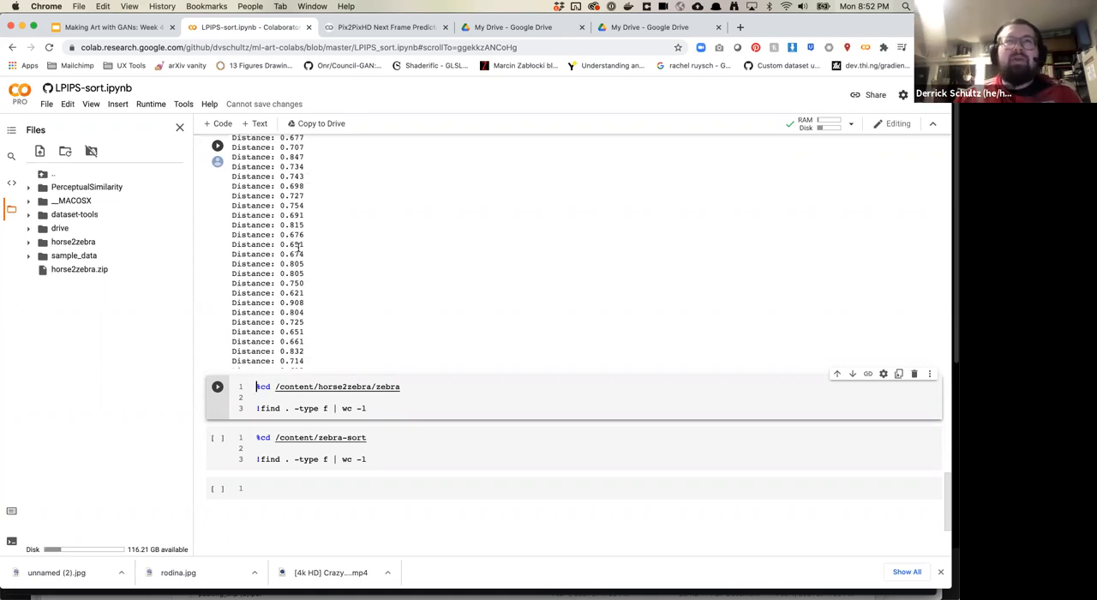
{"action": "scroll", "scroll_direction": "down", "scroll_amount": 3}
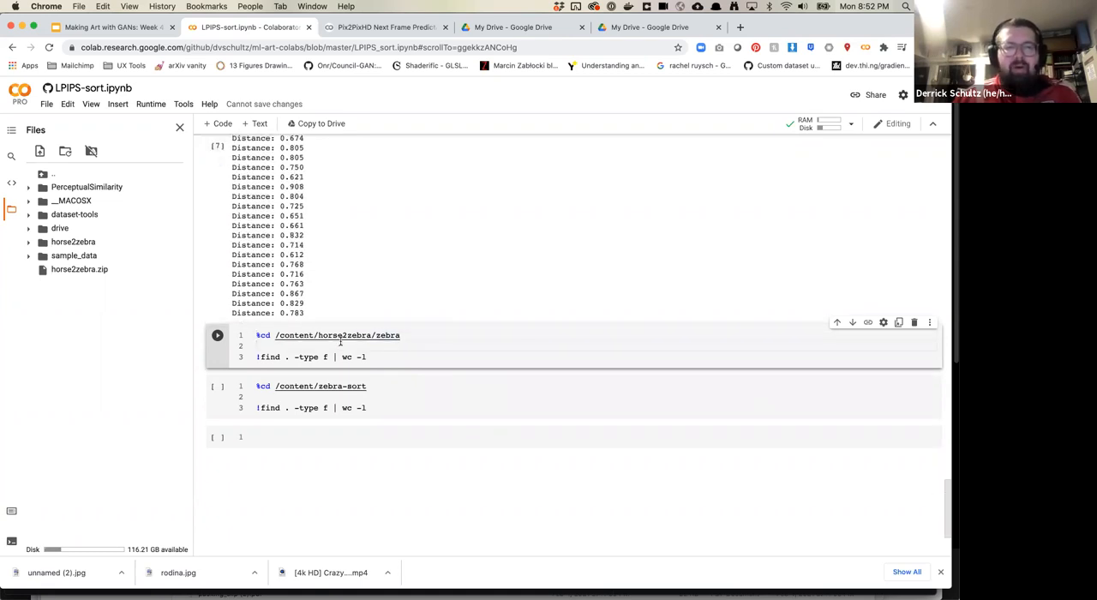
{"action": "left_click", "coordinate": [399, 335]}
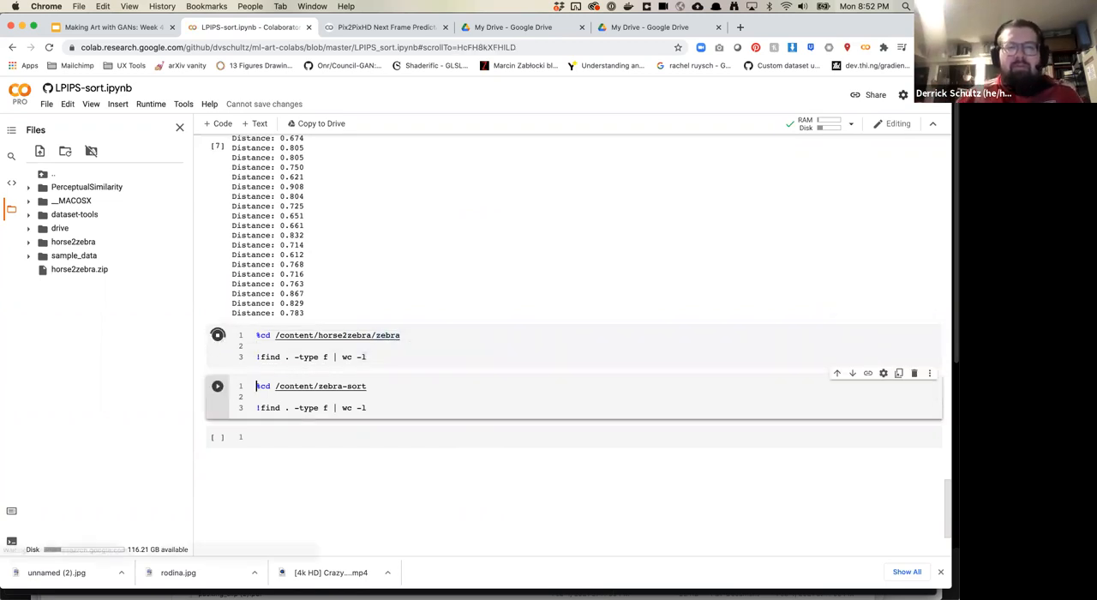
{"action": "left_click", "coordinate": [218, 335]}
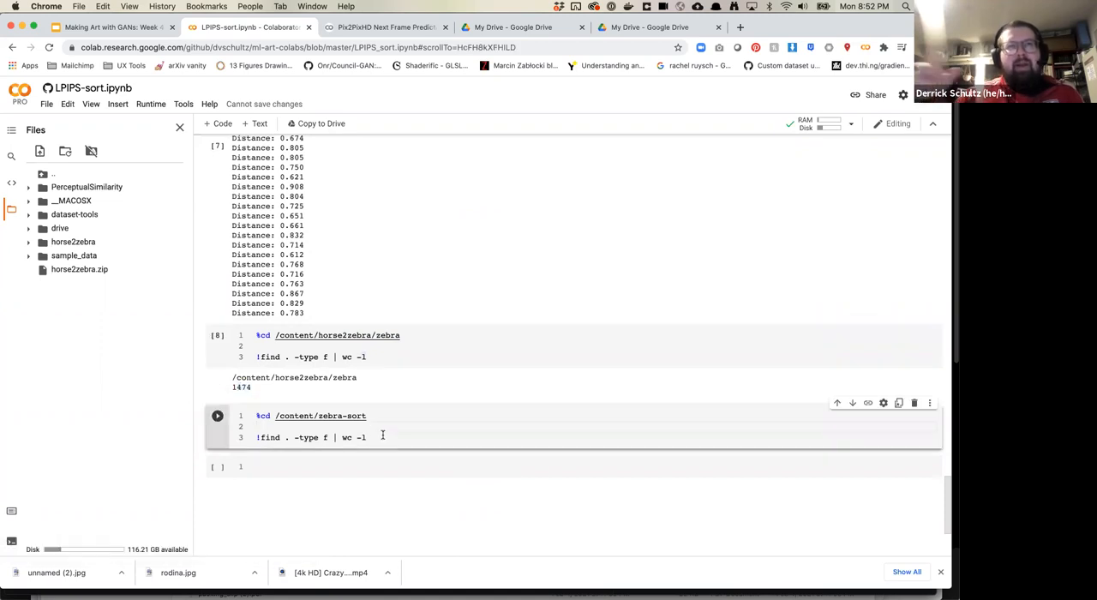
{"action": "left_click", "coordinate": [217, 416]}
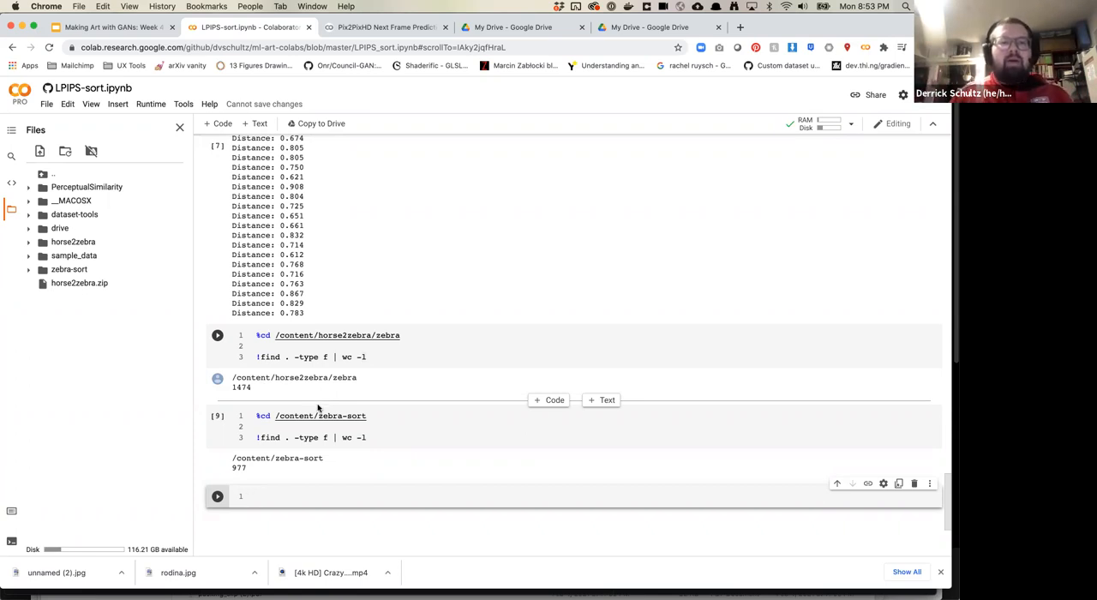
Expand the horse folder and open n02381460_1006.jpg in the image viewer
{"action": "left_click", "coordinate": [367, 437]}
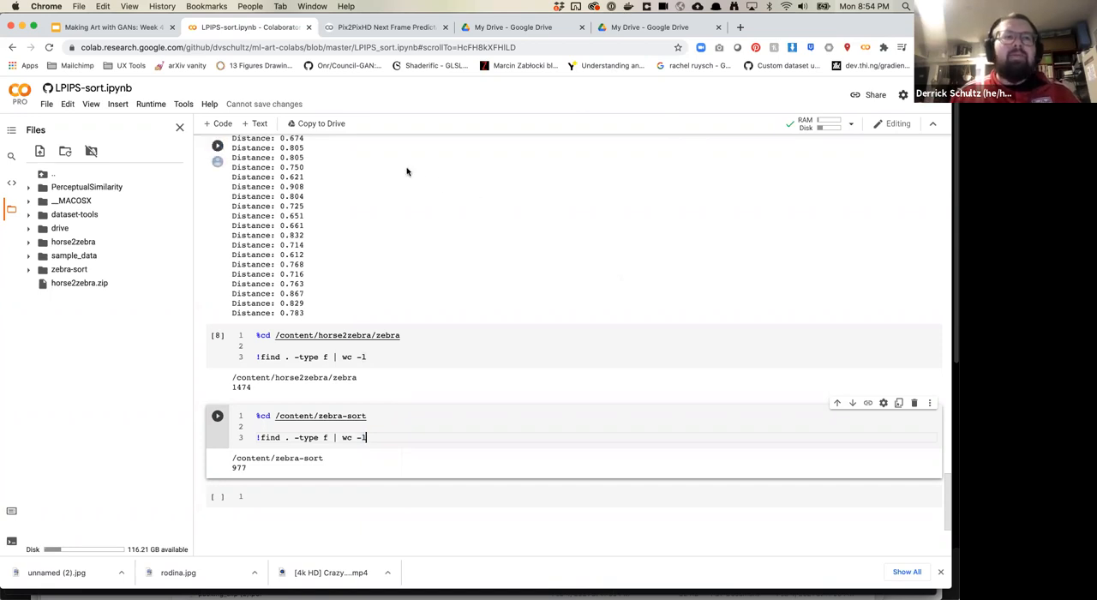
{"action": "mouse_move", "coordinate": [206, 242]}
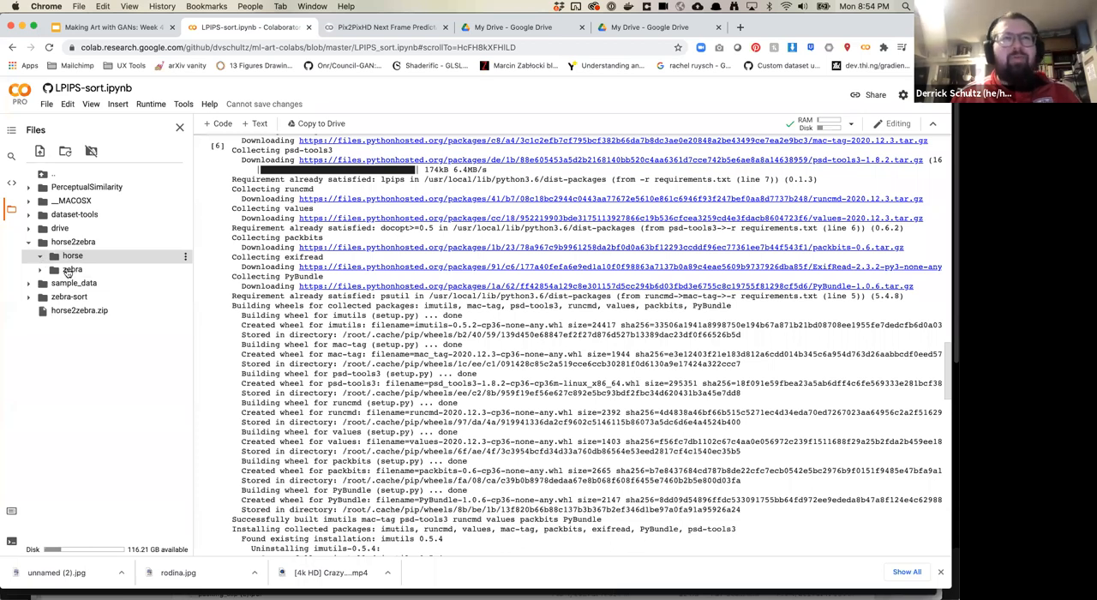
{"action": "left_click", "coordinate": [72, 256]}
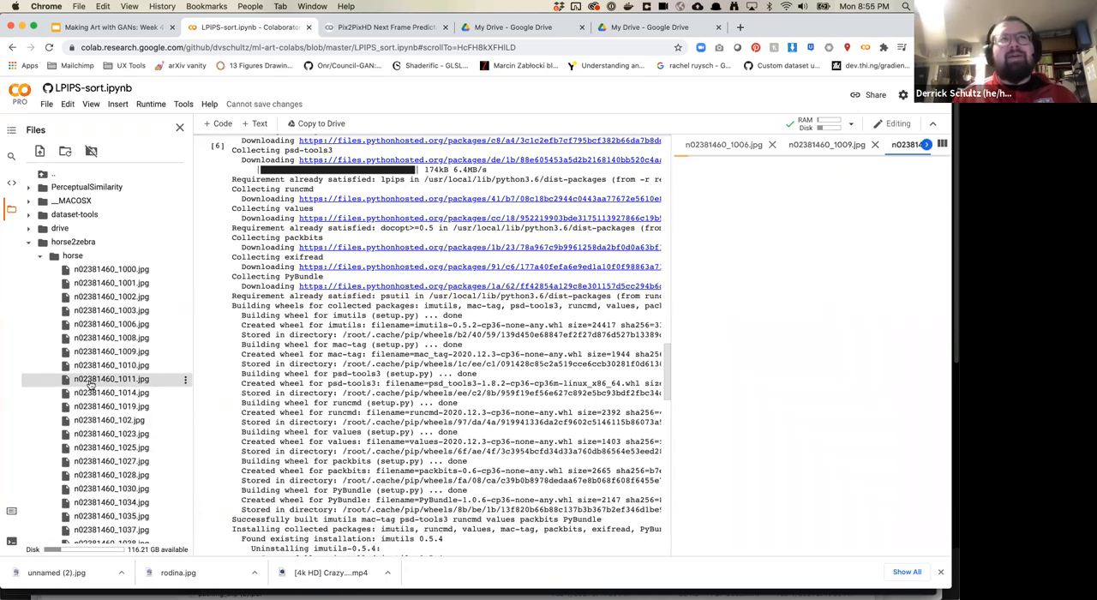
{"action": "left_click", "coordinate": [908, 144]}
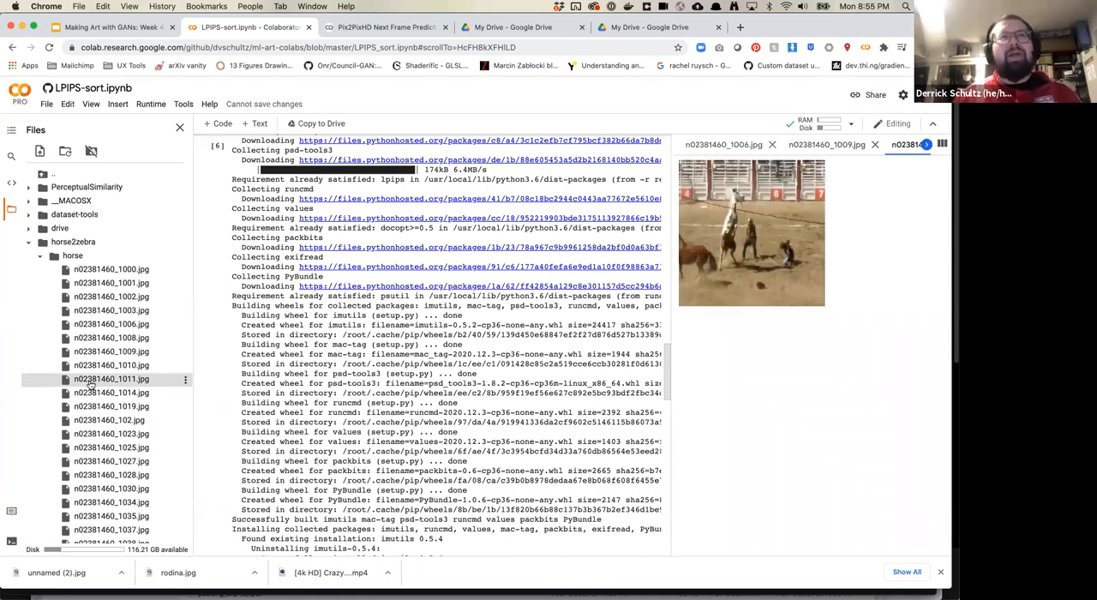